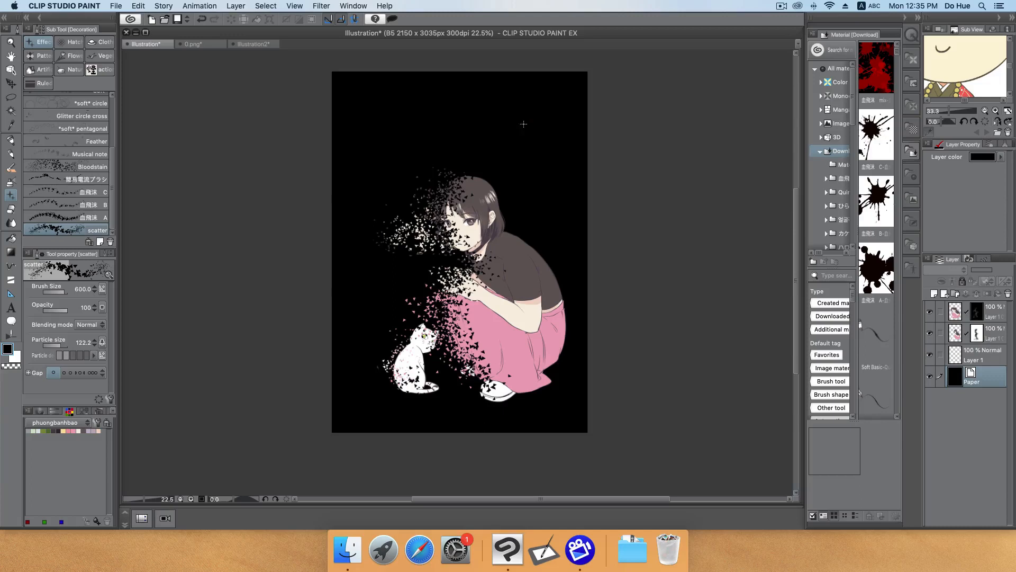
mouse_move(641, 322)
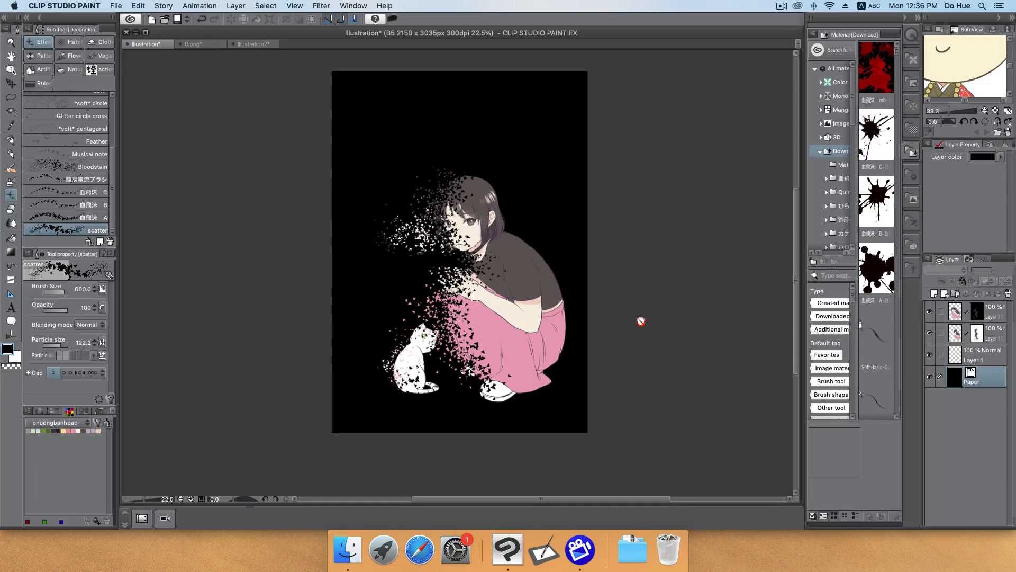
mouse_move(633, 256)
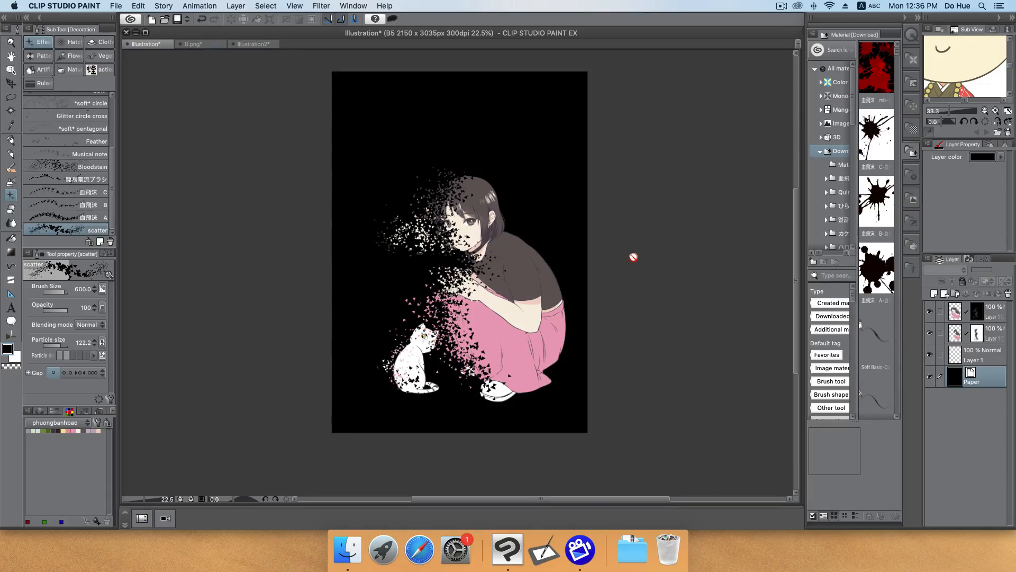
mouse_move(597, 209)
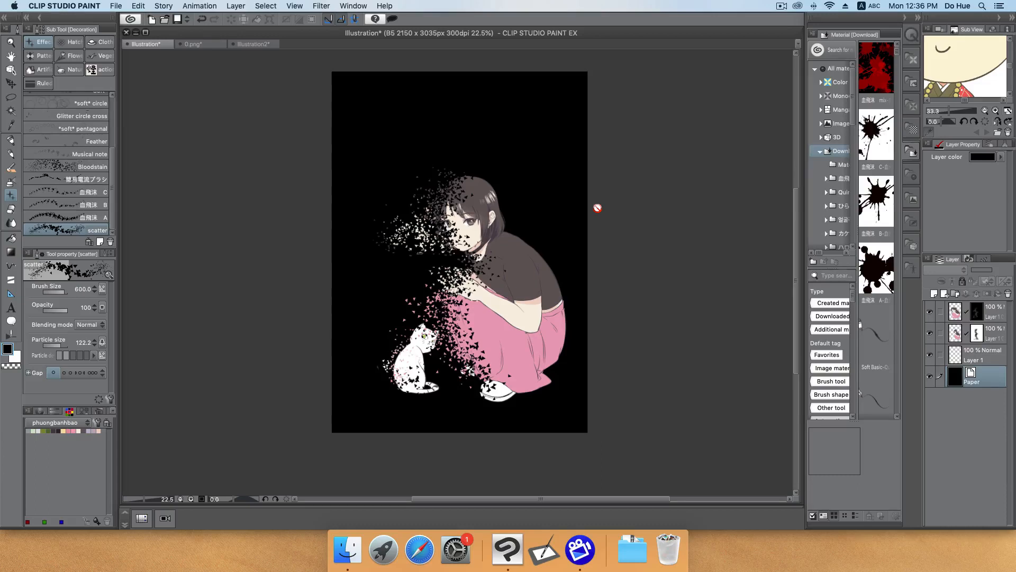
mouse_move(591, 204)
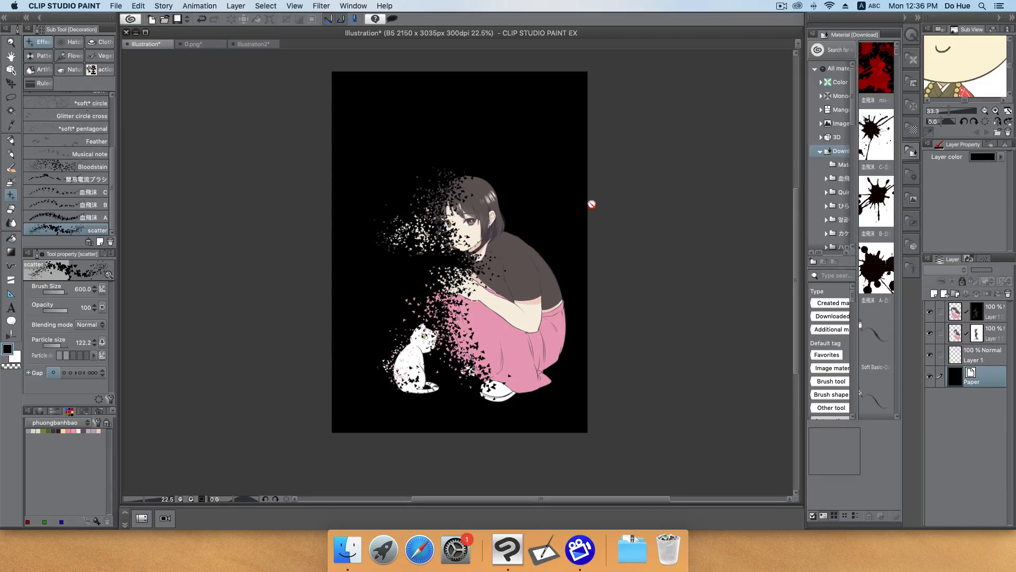
mouse_move(518, 194)
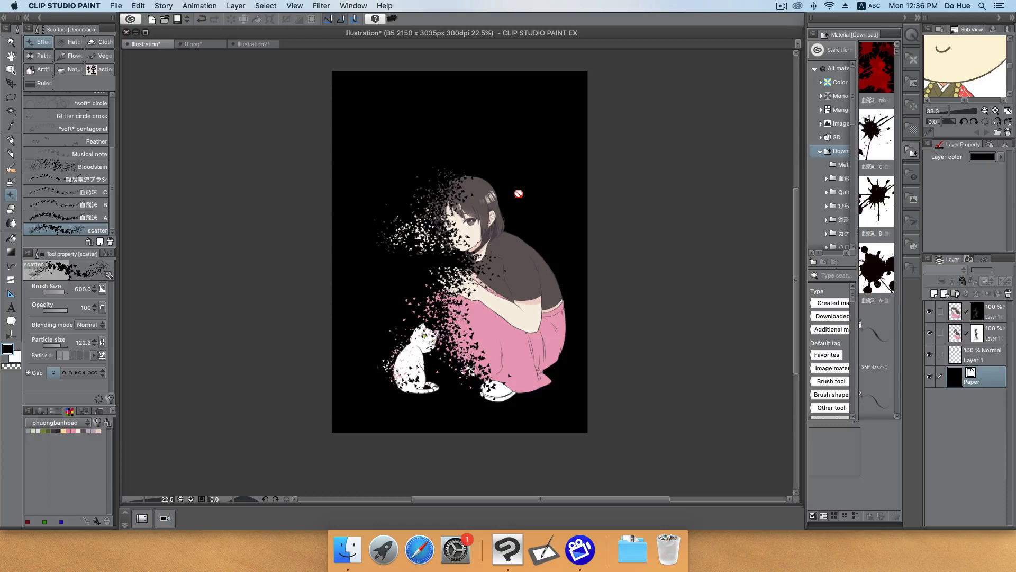
mouse_move(518, 184)
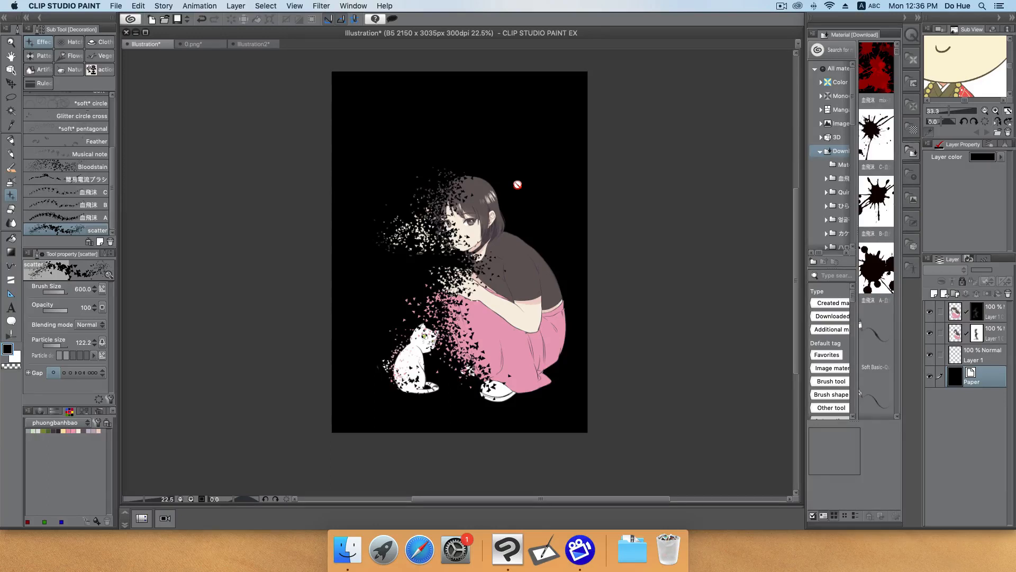
Create a new B5 canvas, 2150 × 3035 px, with white paper colour enabled
click(115, 6)
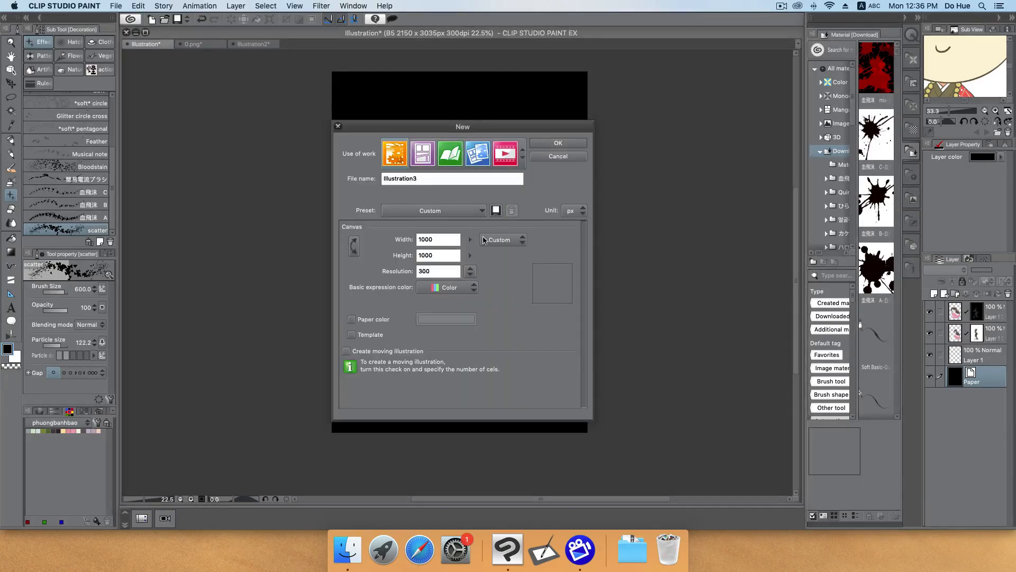
click(502, 239)
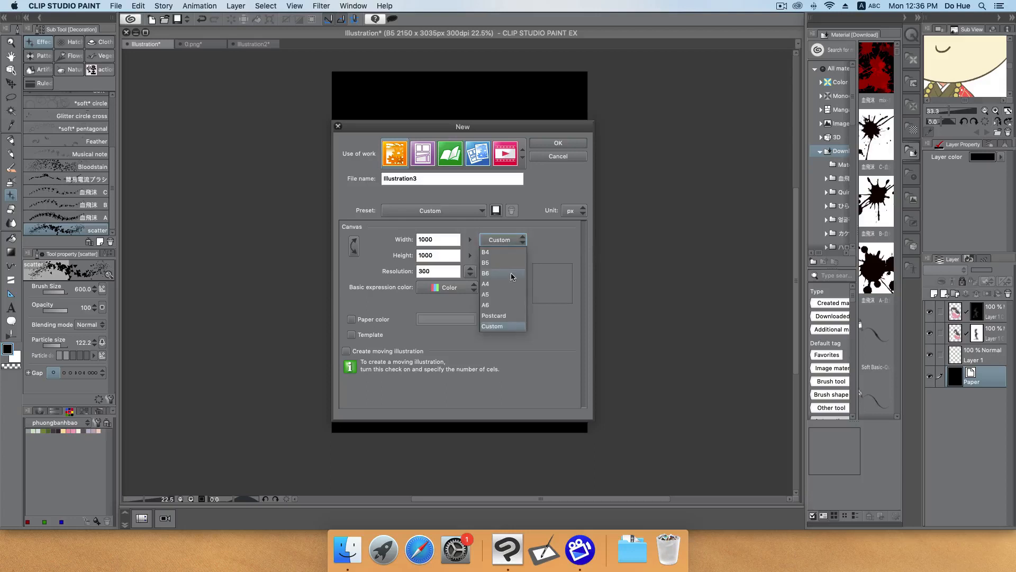
click(485, 263)
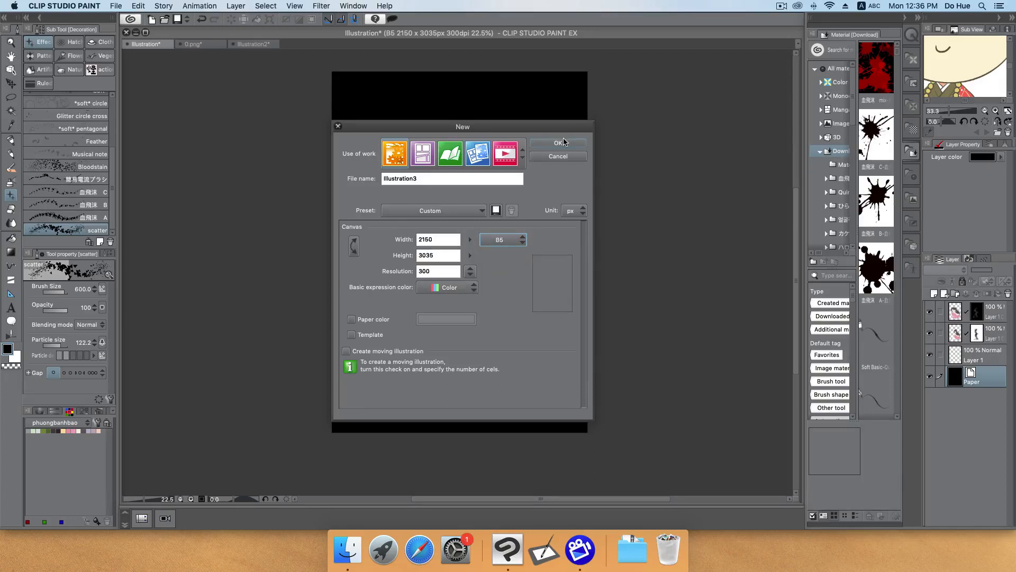
click(351, 319)
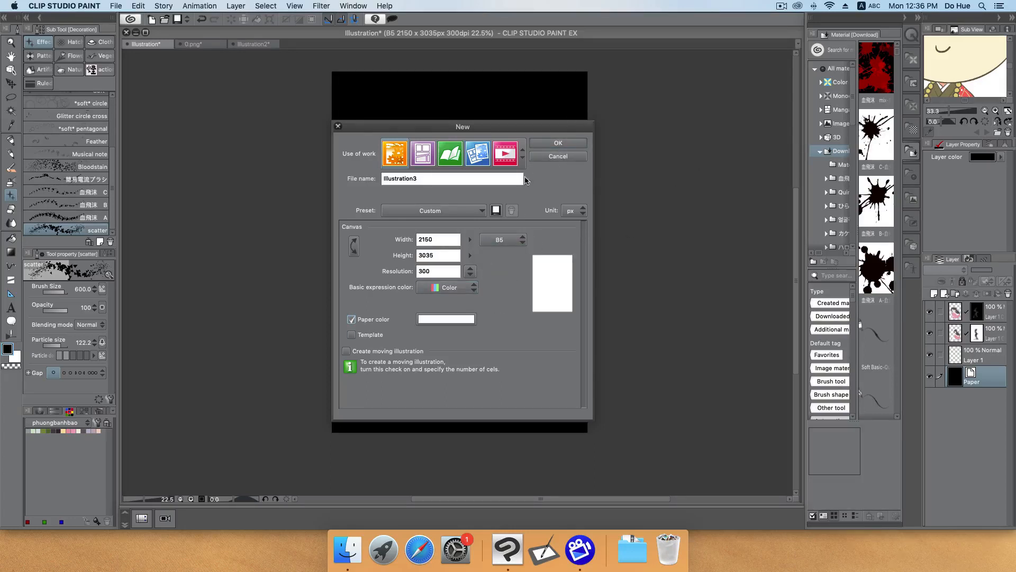
click(557, 143)
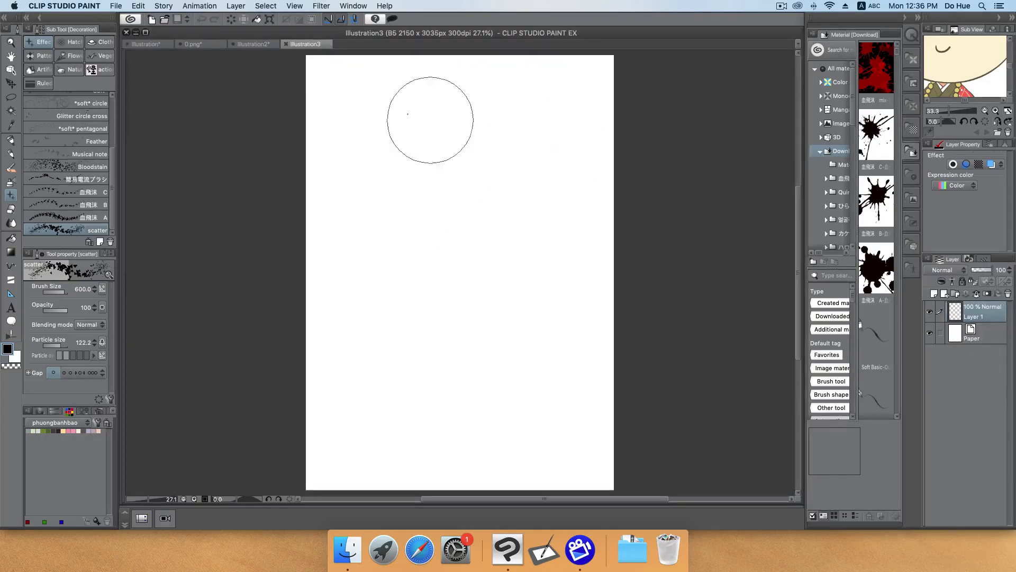
mouse_move(299, 135)
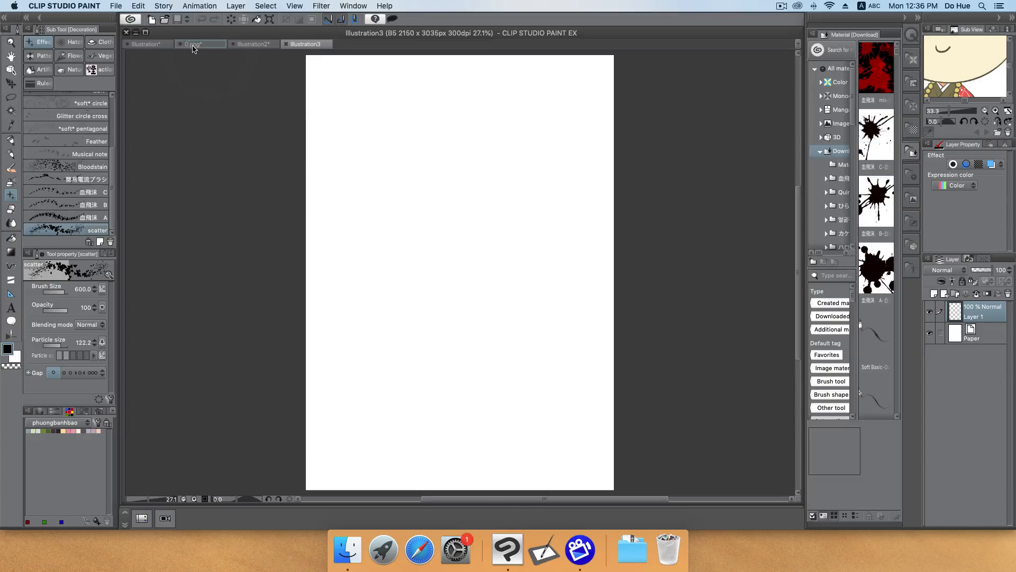
Select all of the 0.png girl-and-cat artwork, copy it, and return to the dispersed illustration
click(193, 43)
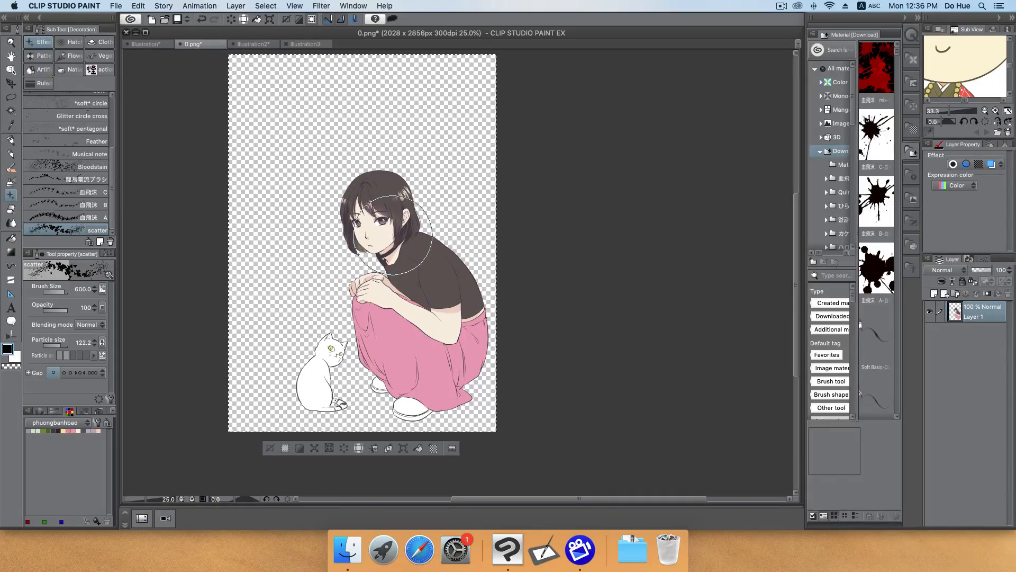
mouse_move(454, 213)
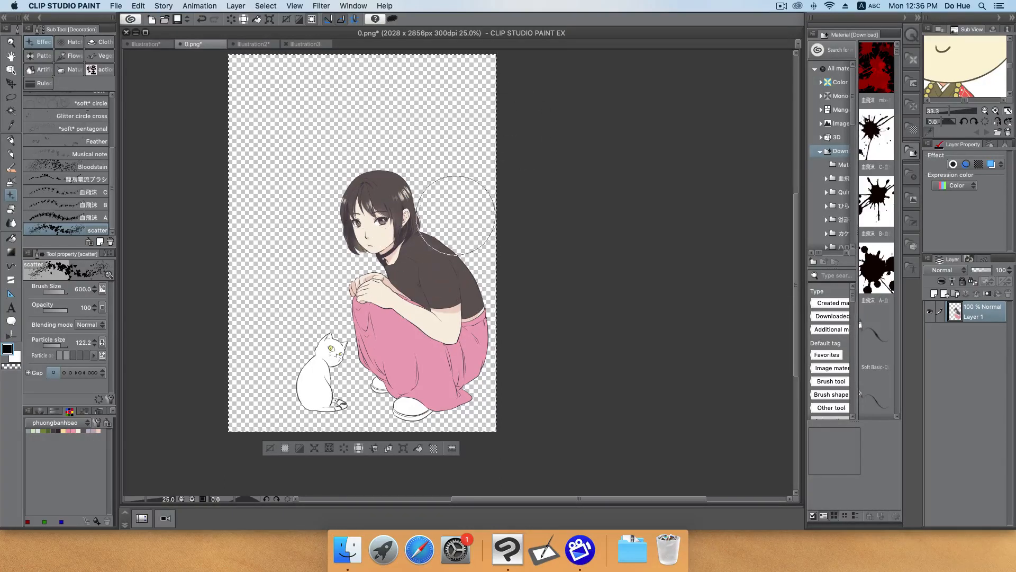
mouse_move(333, 184)
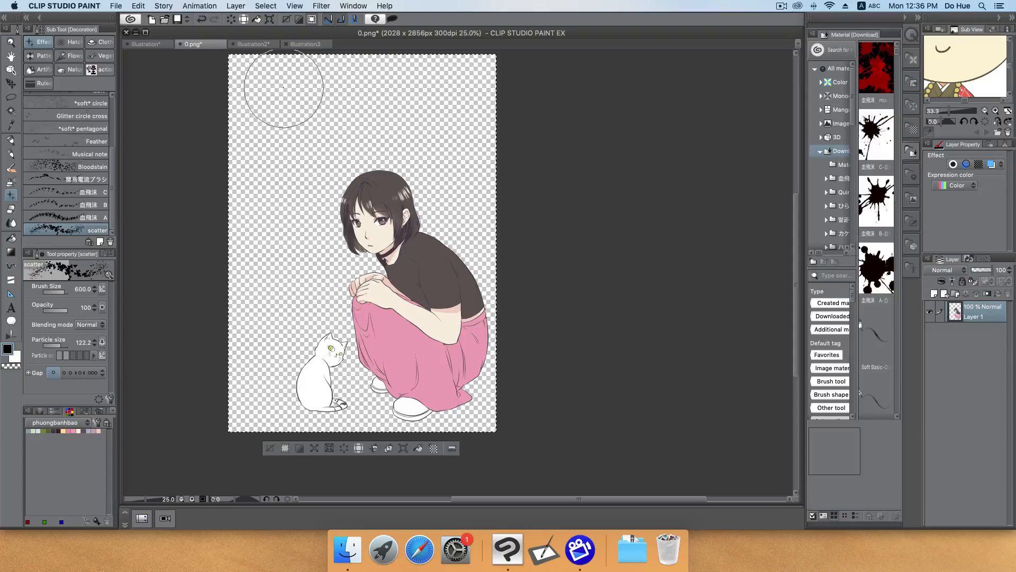
mouse_move(210, 14)
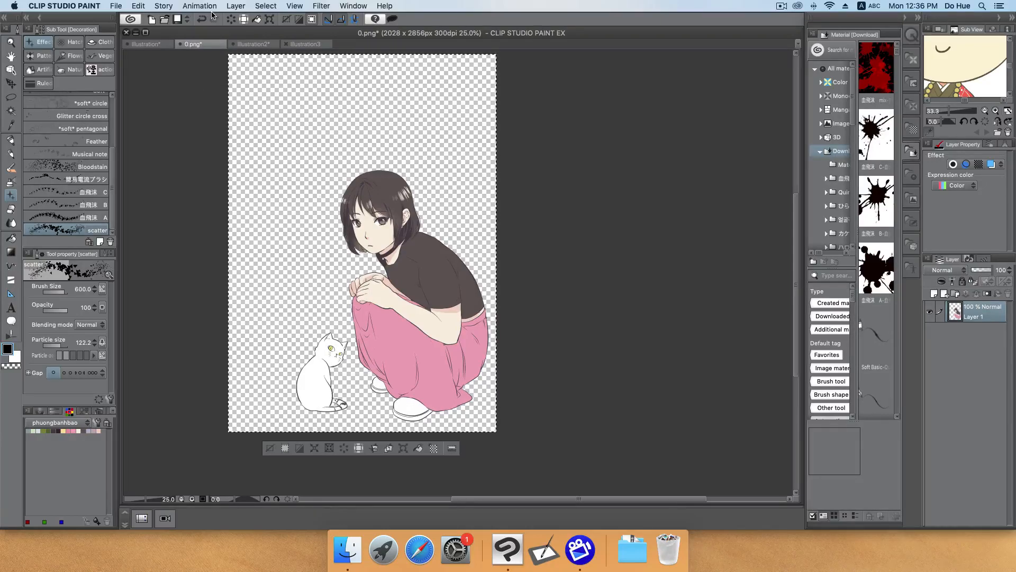
click(200, 6)
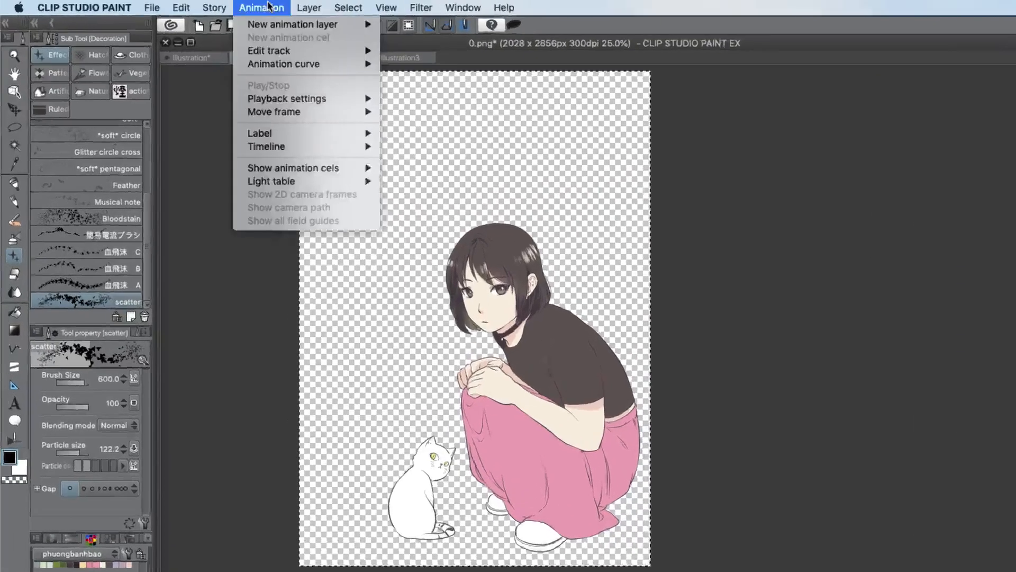
click(472, 10)
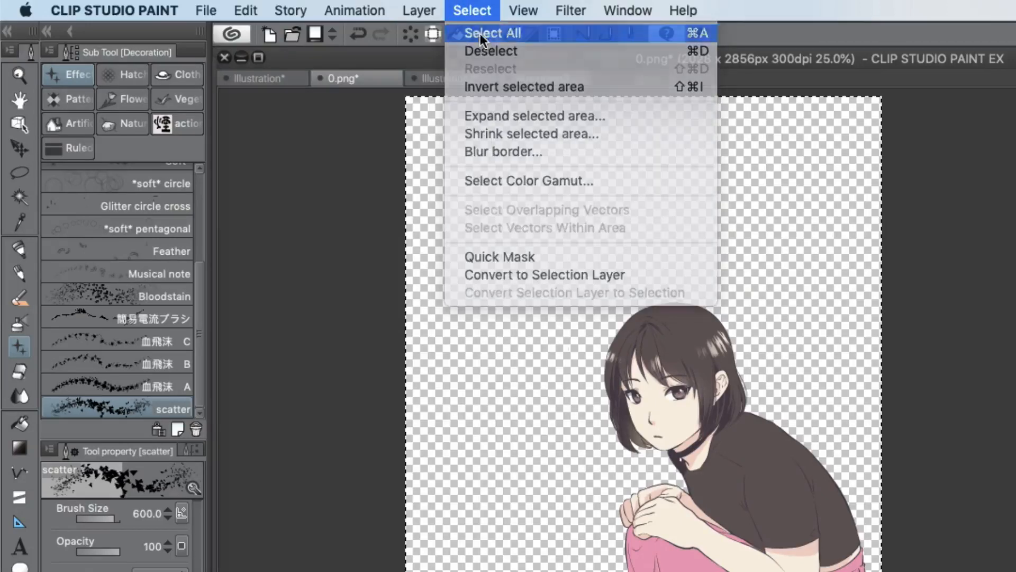
click(492, 33)
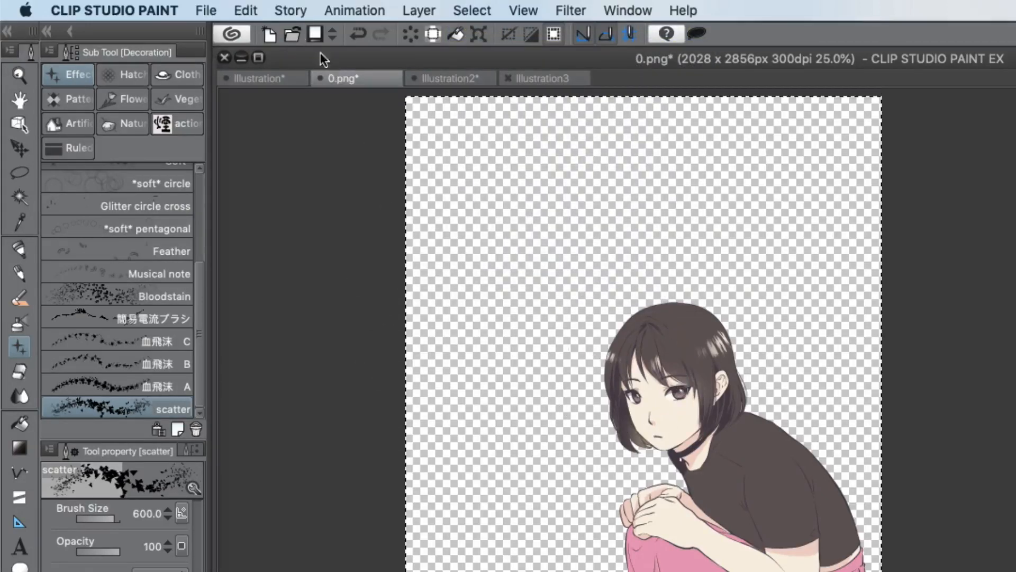
click(244, 11)
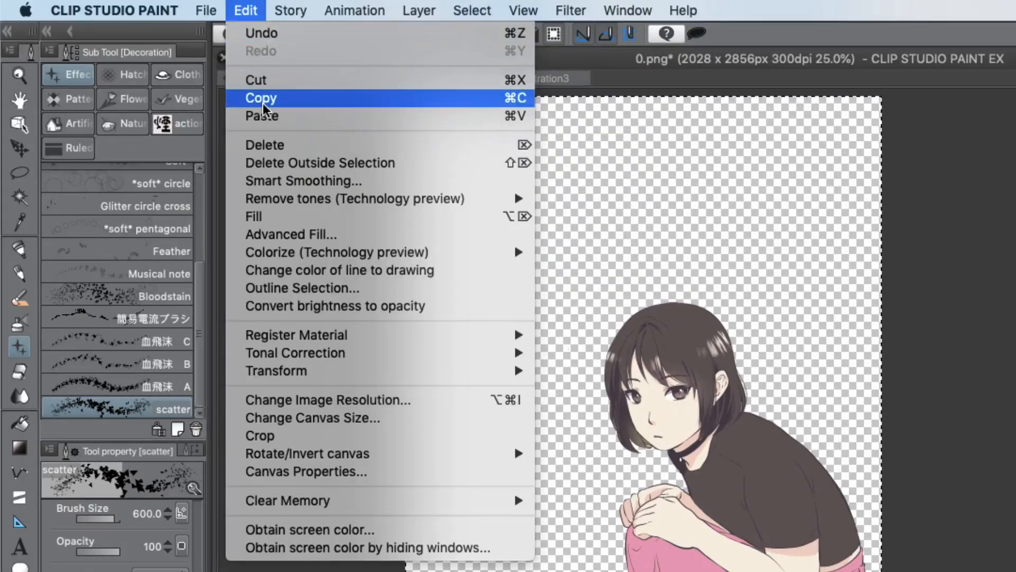
click(472, 11)
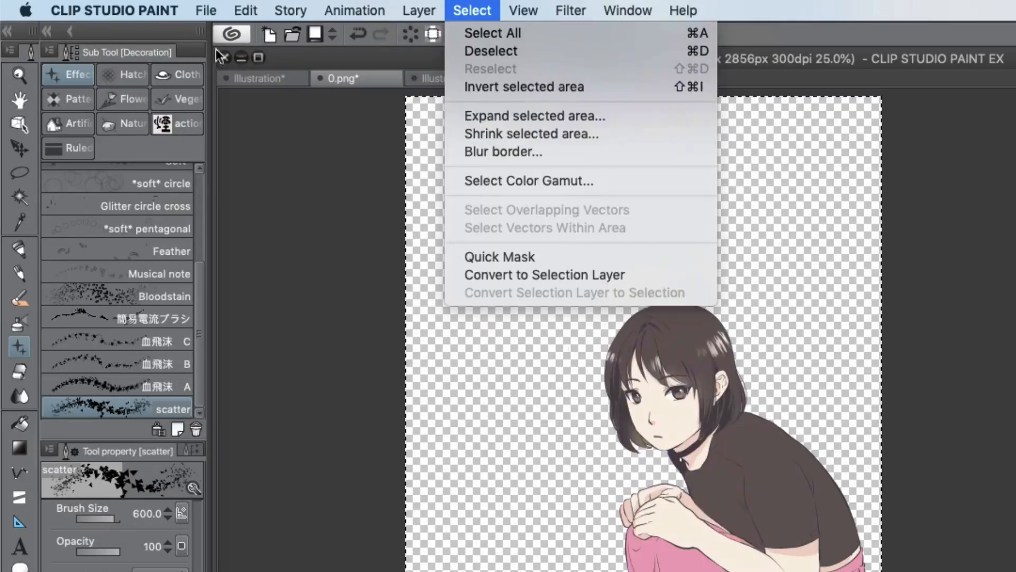
click(260, 77)
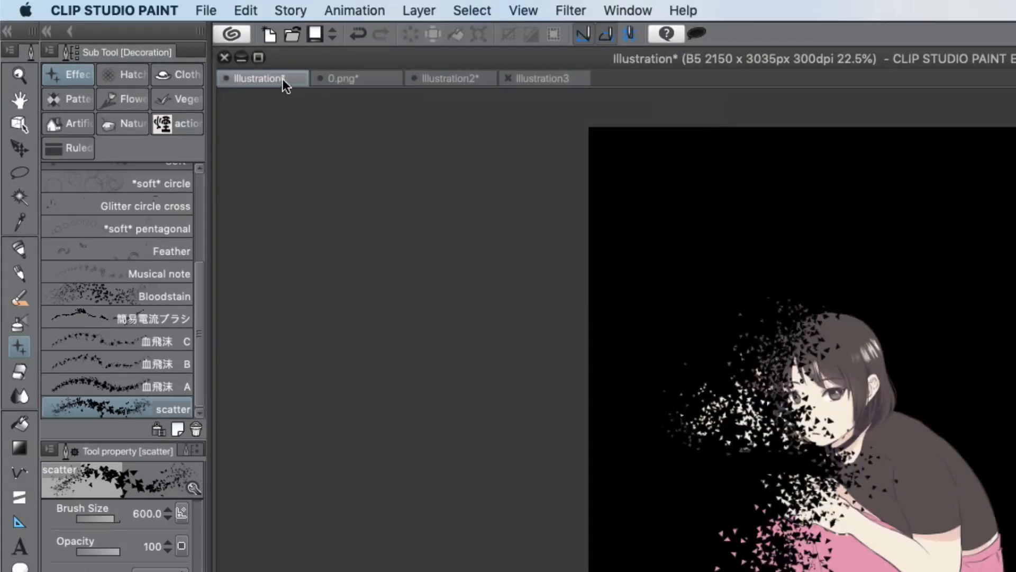
Paste the girl-and-cat artwork onto the Illustration3 canvas and select the pasted Layer 1 Copy
click(544, 77)
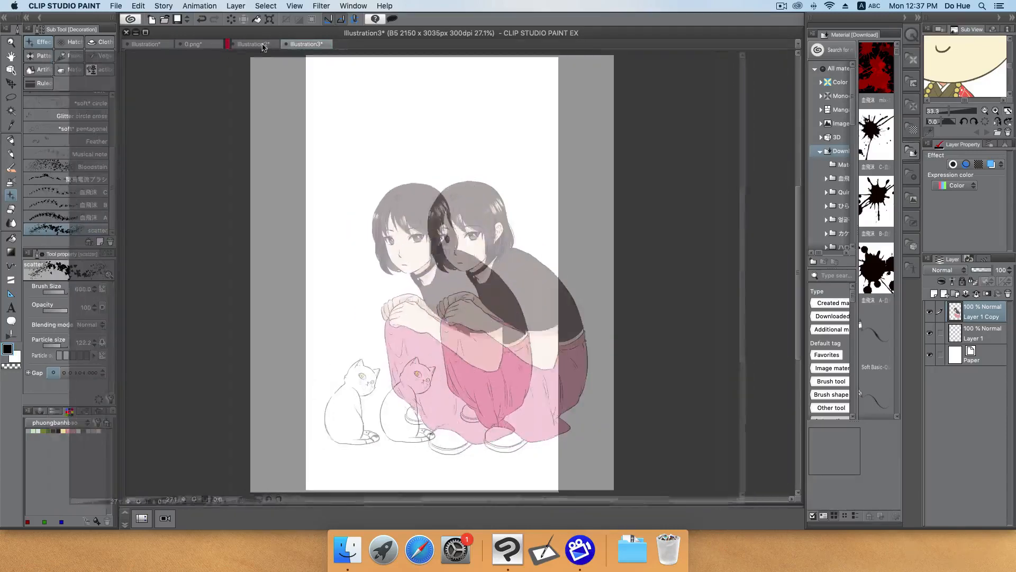
click(200, 44)
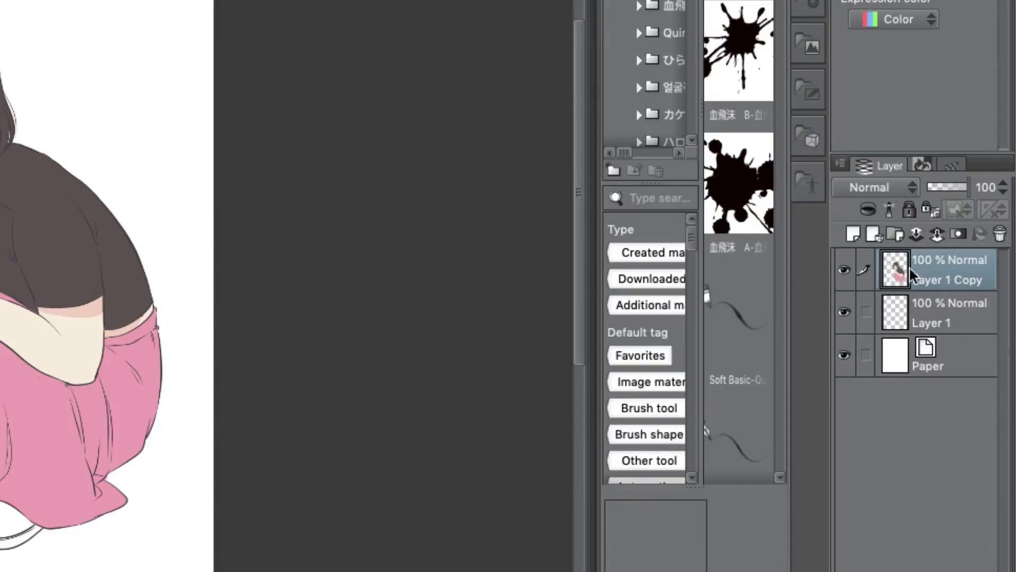
click(844, 270)
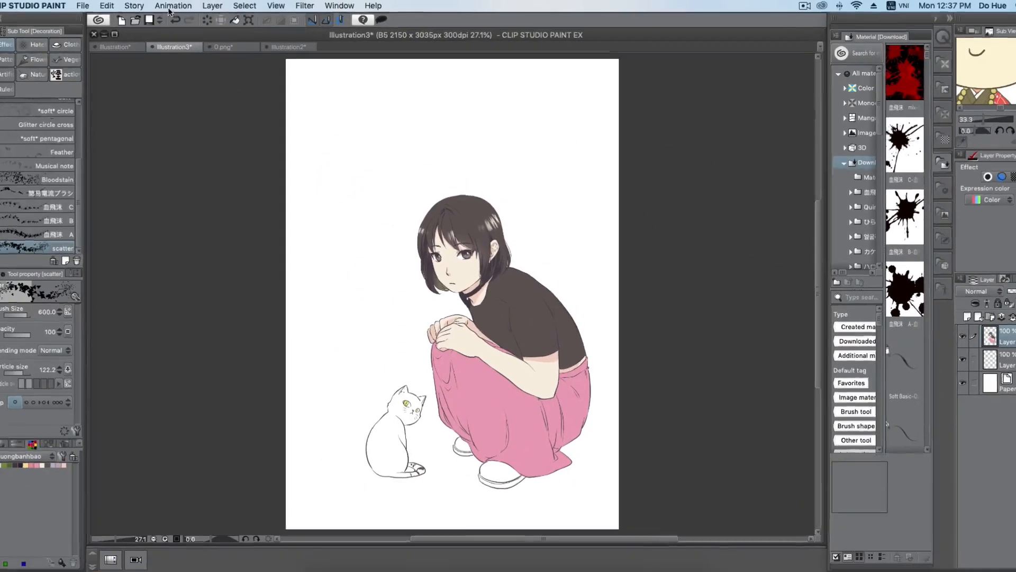
Duplicate the illustration layer again and rename the top copy 'stretch'
click(244, 5)
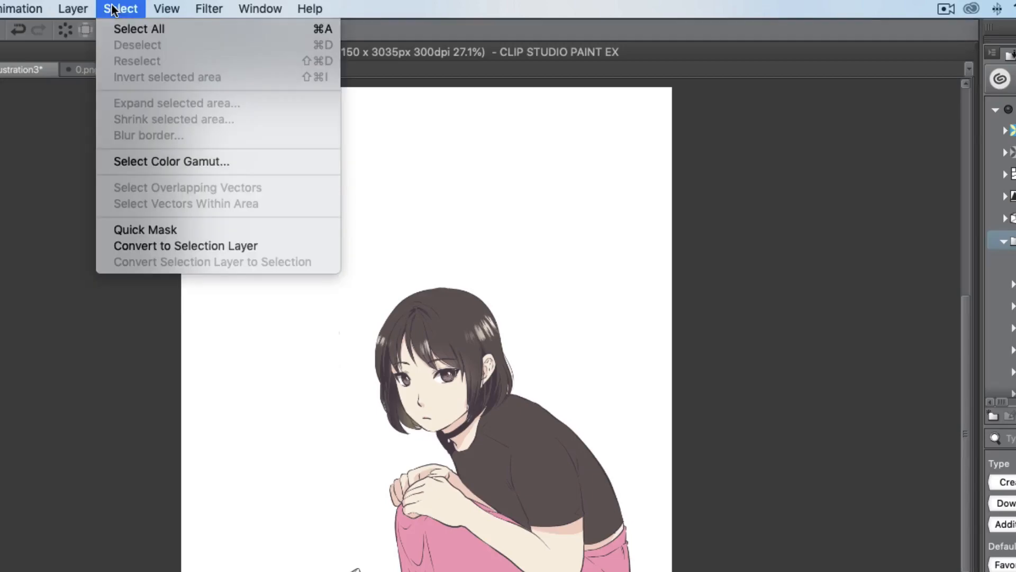
click(73, 9)
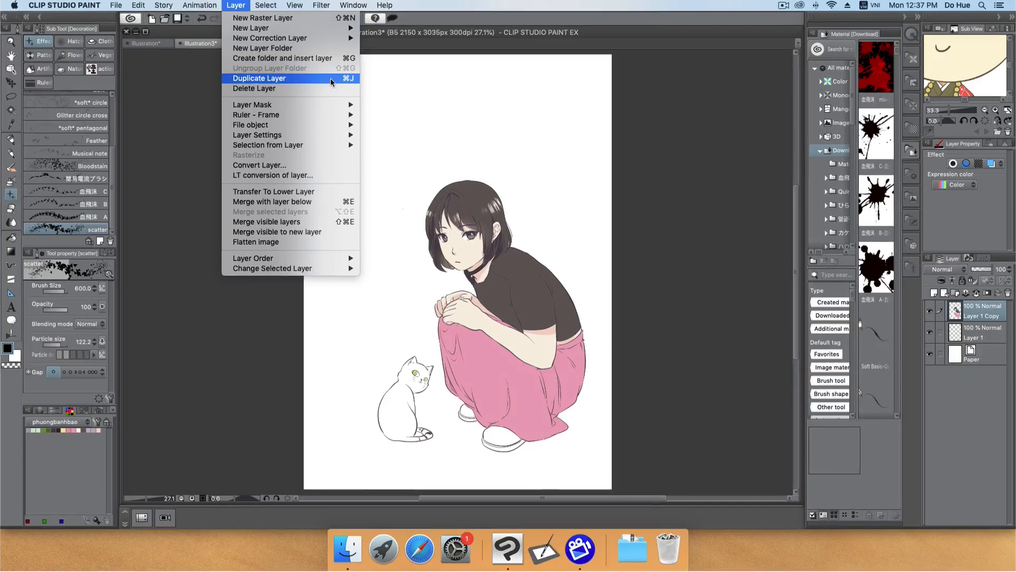
click(258, 77)
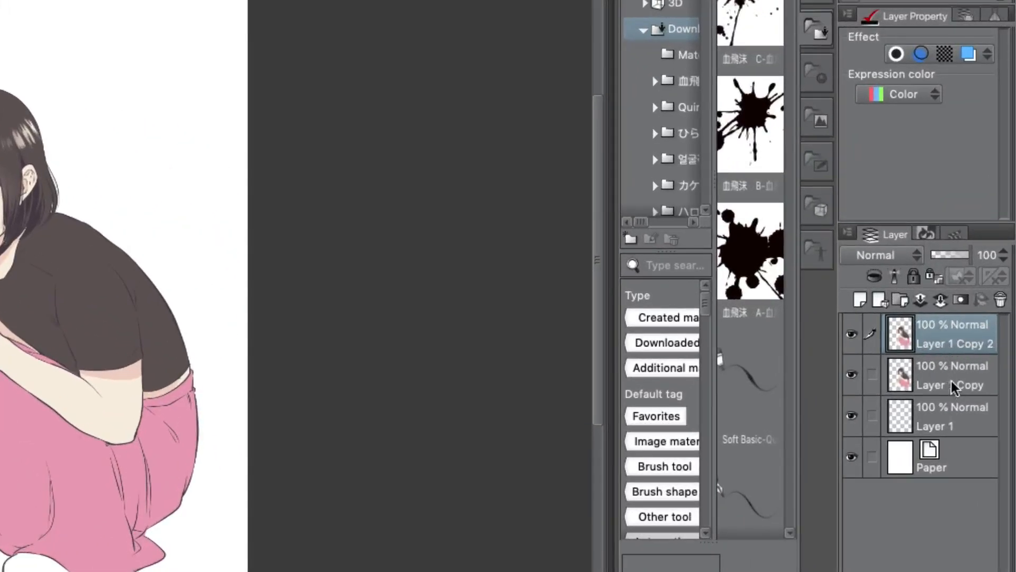
double_click(954, 343)
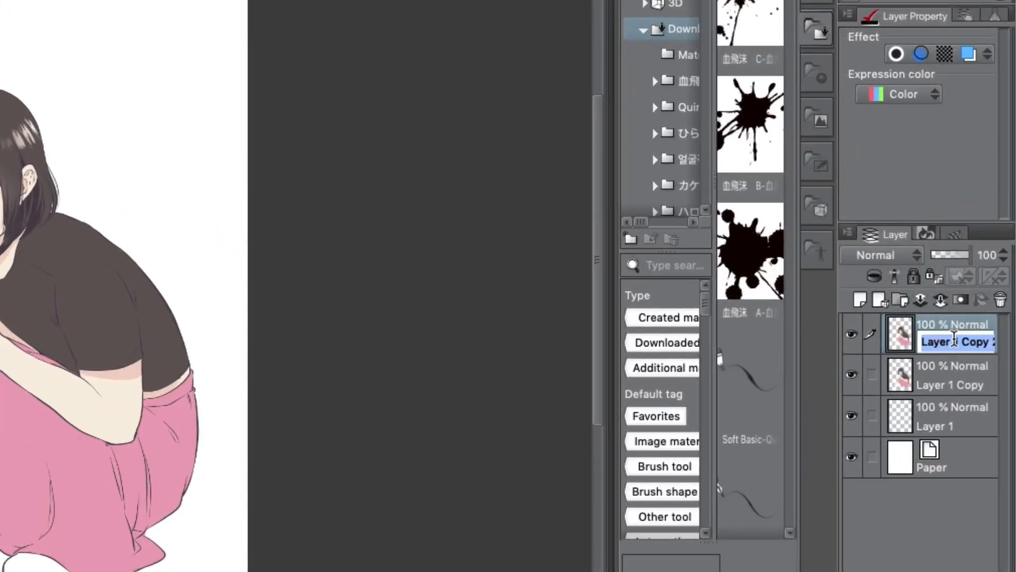
text(s)
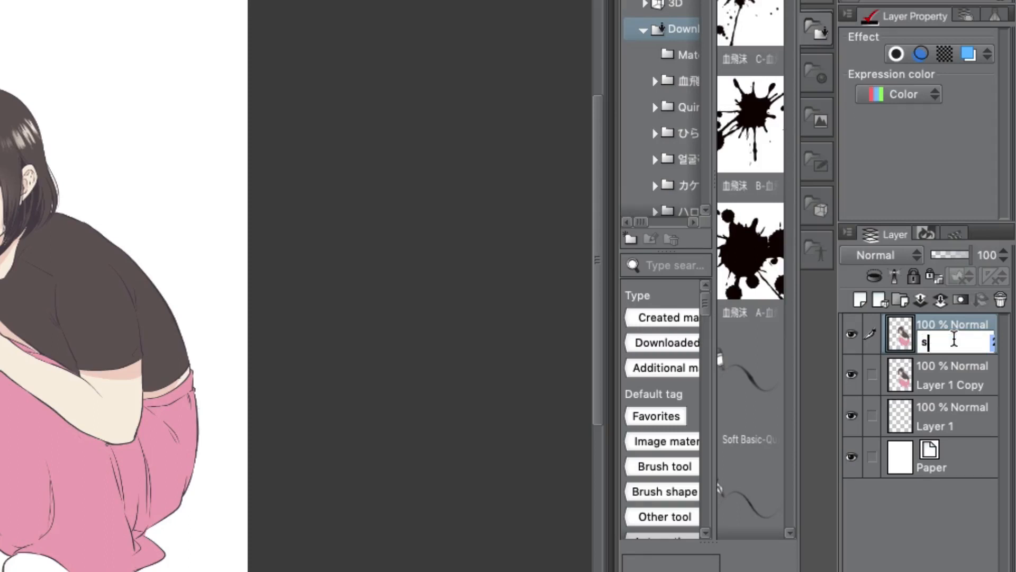
text(trech)
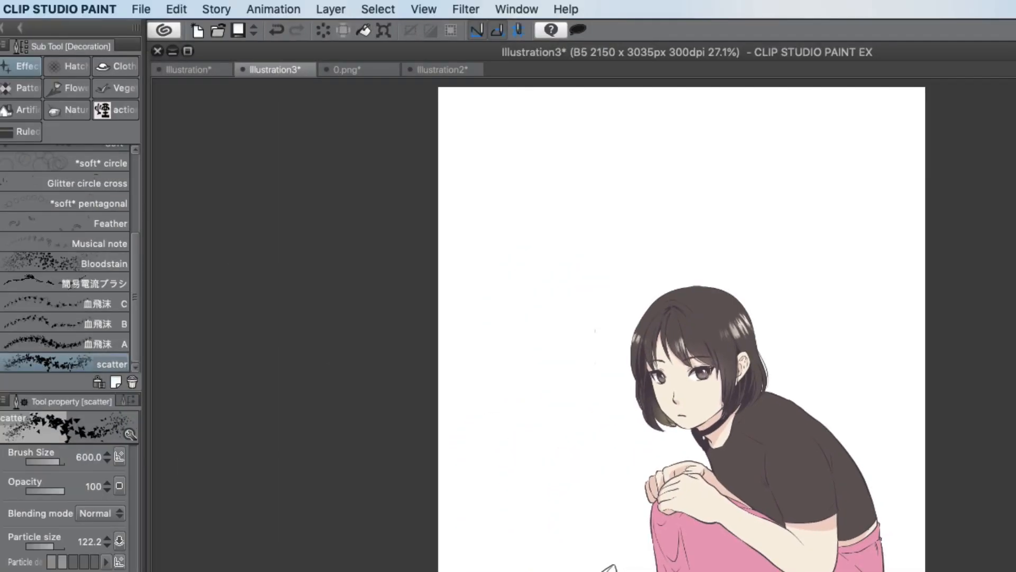
Start a Mesh Transformation on the stretch layer to warp the figure leftward
click(273, 10)
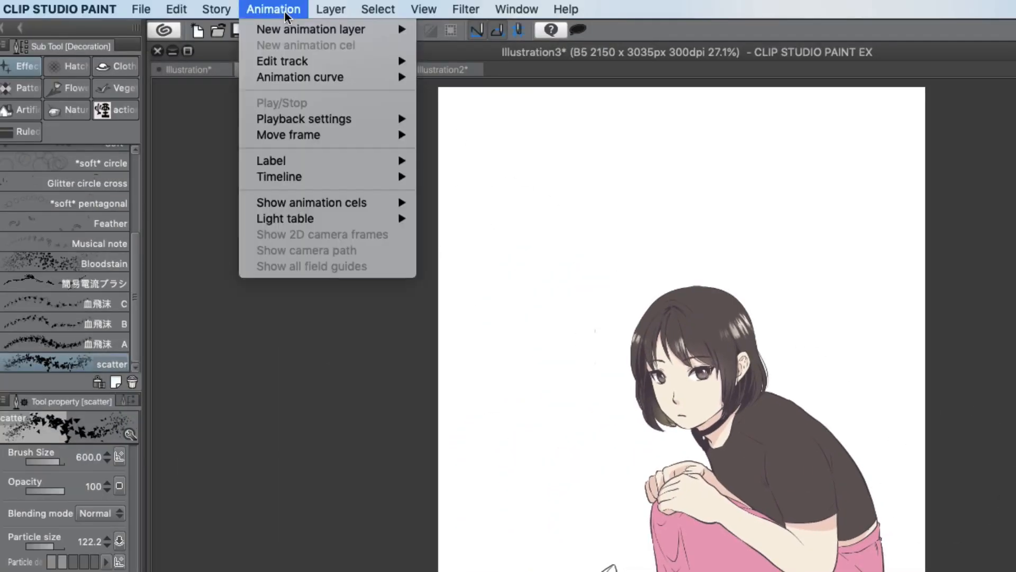
click(330, 10)
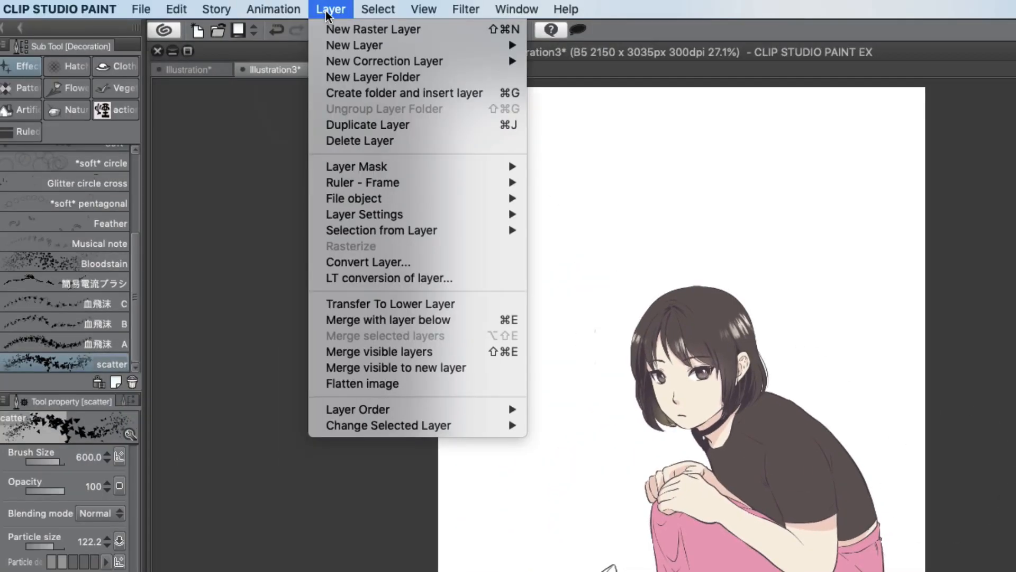
click(176, 10)
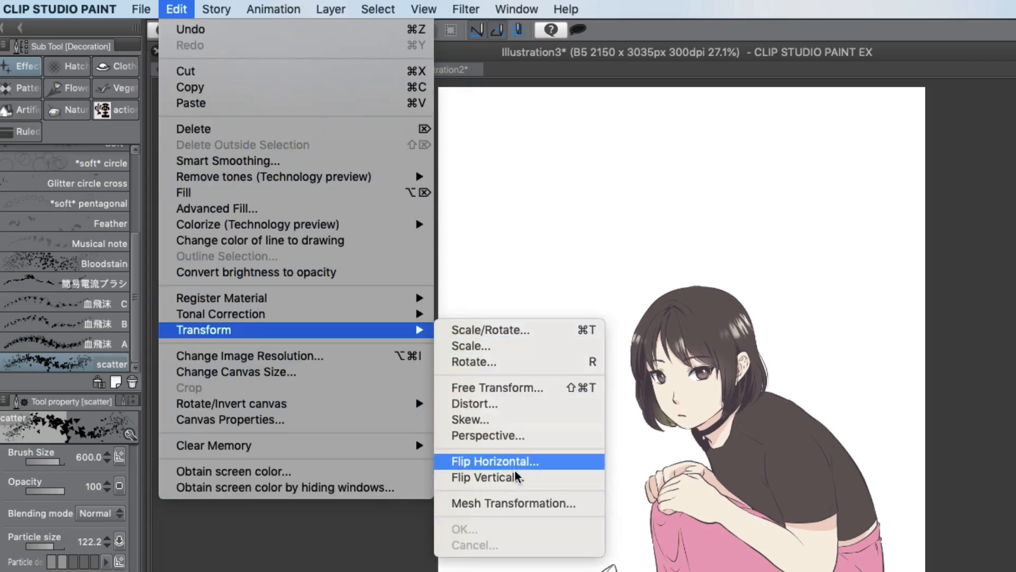
click(493, 460)
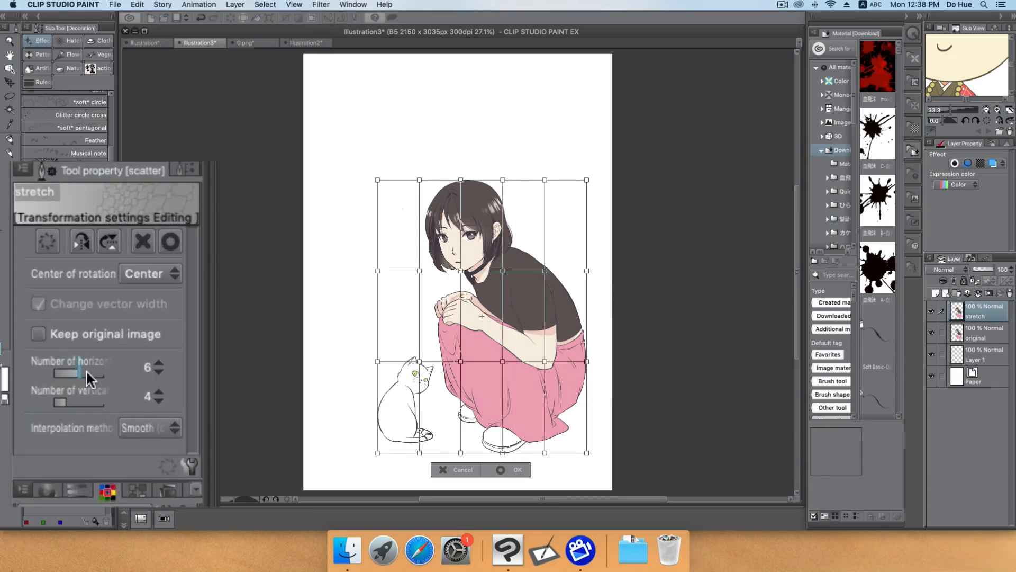
mouse_move(86, 399)
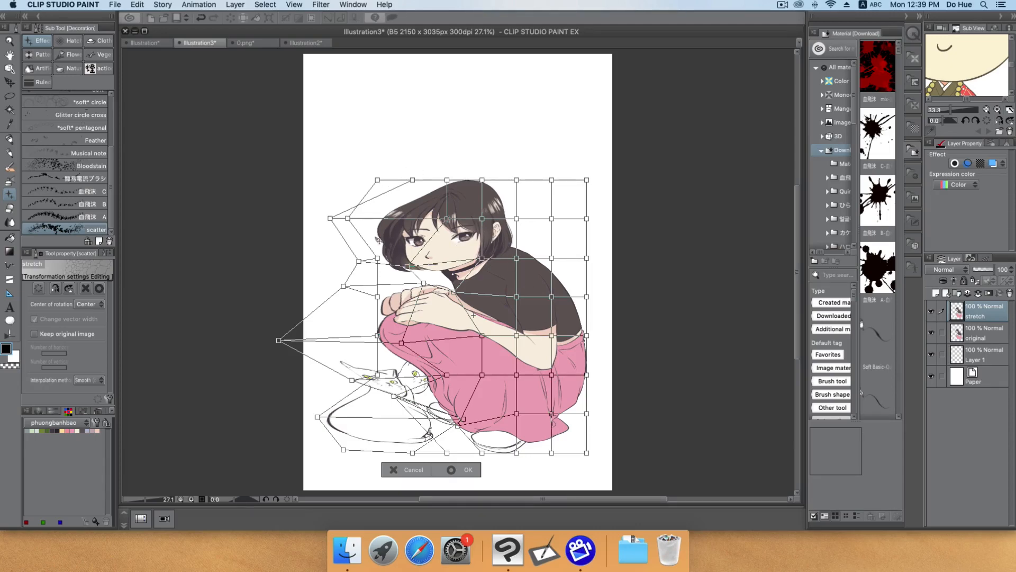
mouse_move(754, 246)
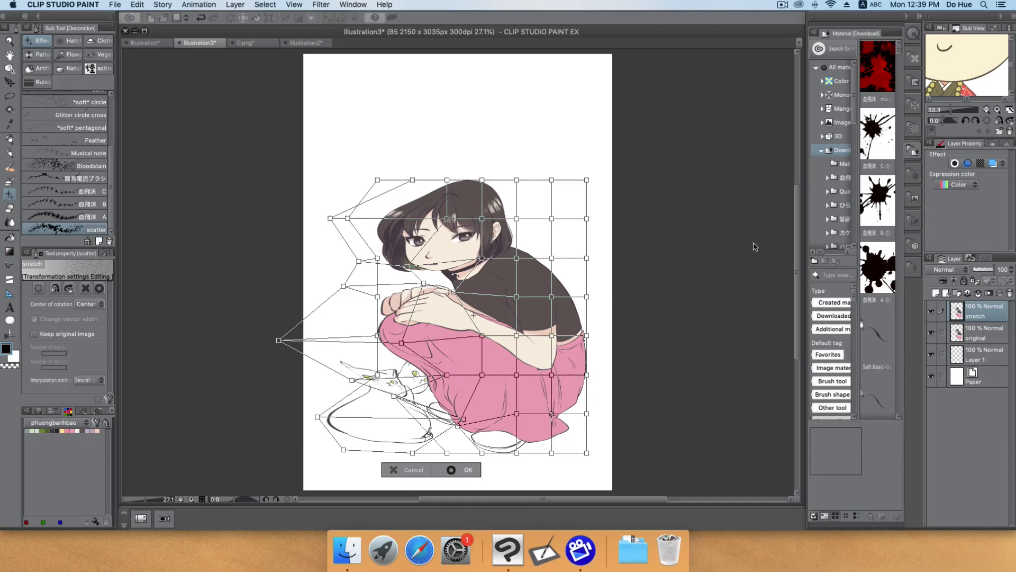
Commit the mesh warp and bring up the stretch layer's options
click(468, 469)
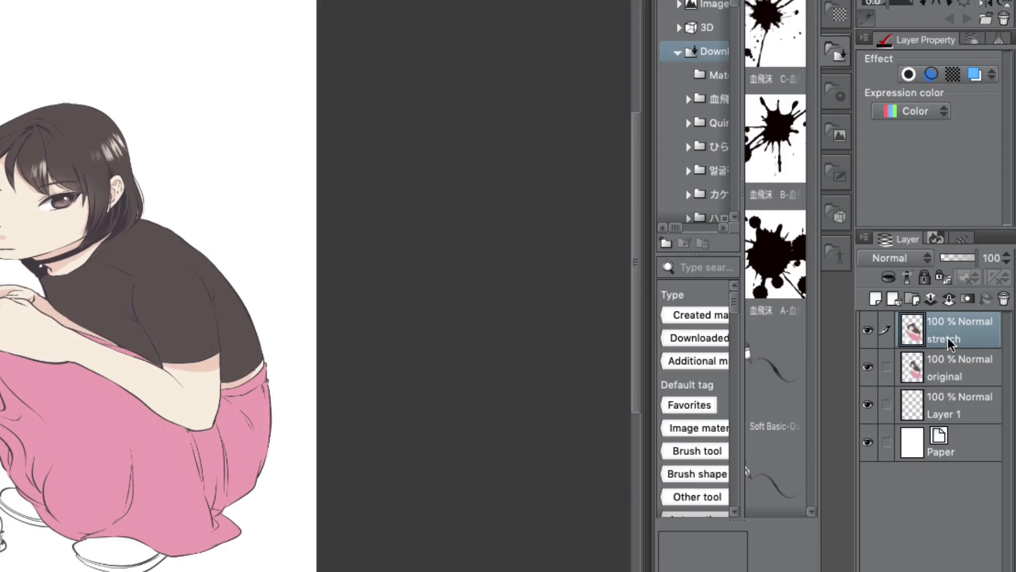
right_click(947, 331)
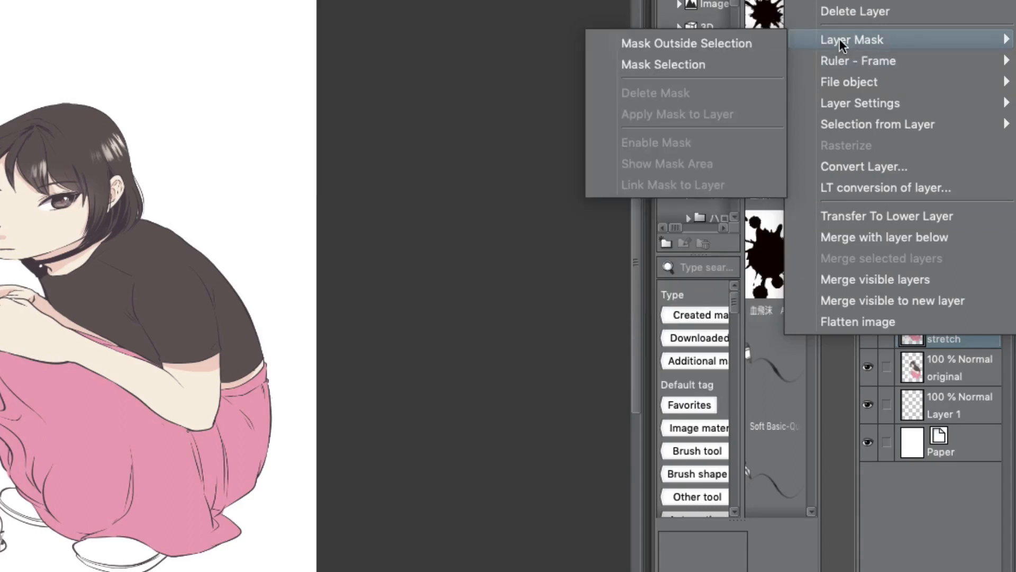
Add a layer mask hiding the stretch layer and toggle the mask's apply setting
click(662, 64)
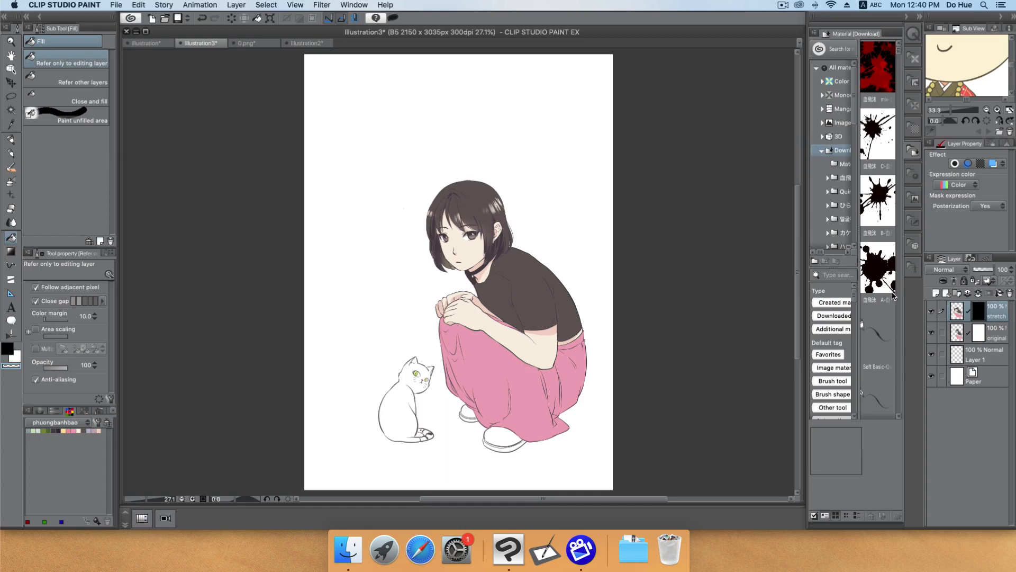
mouse_move(421, 217)
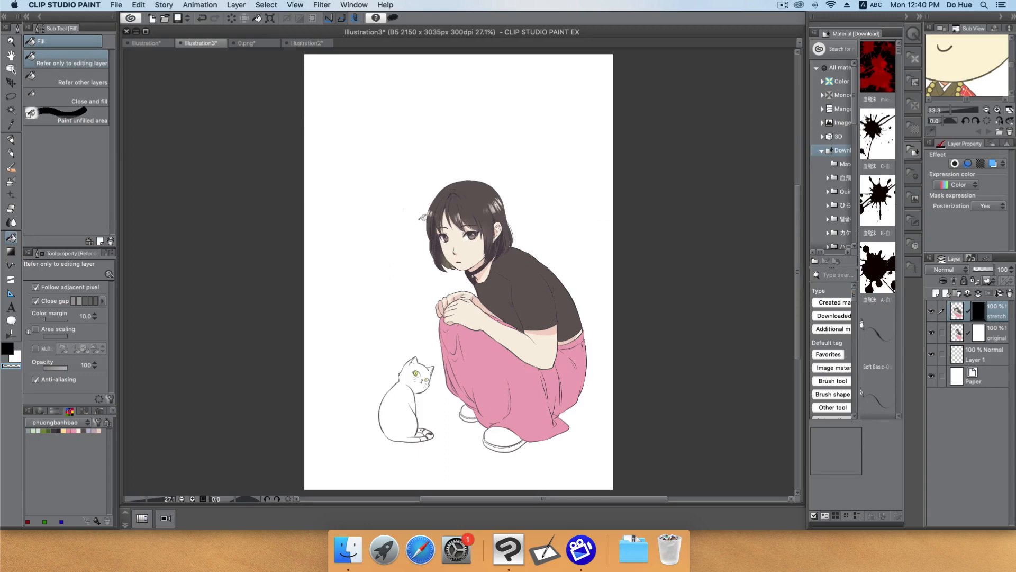
mouse_move(423, 243)
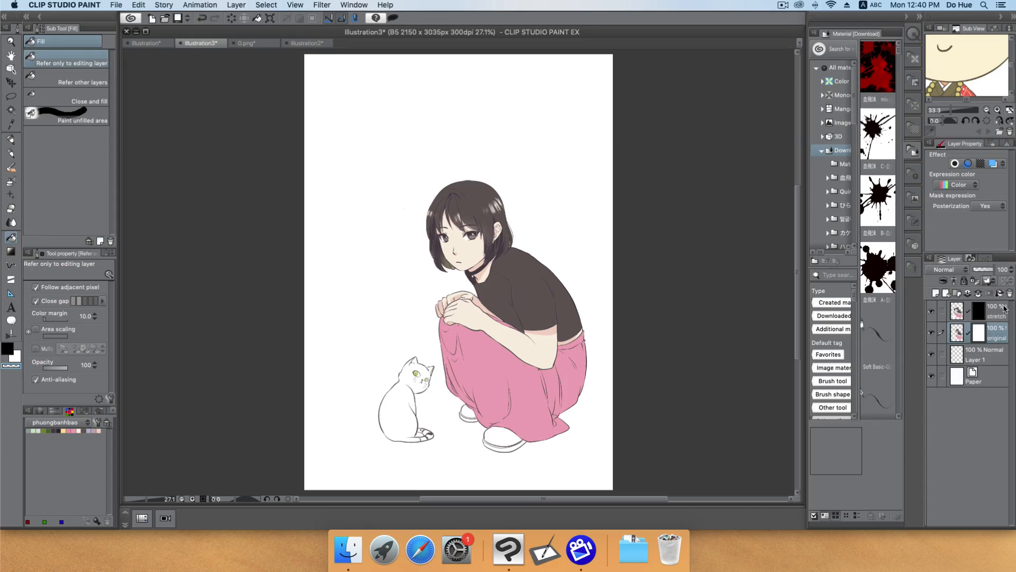
mouse_move(982, 320)
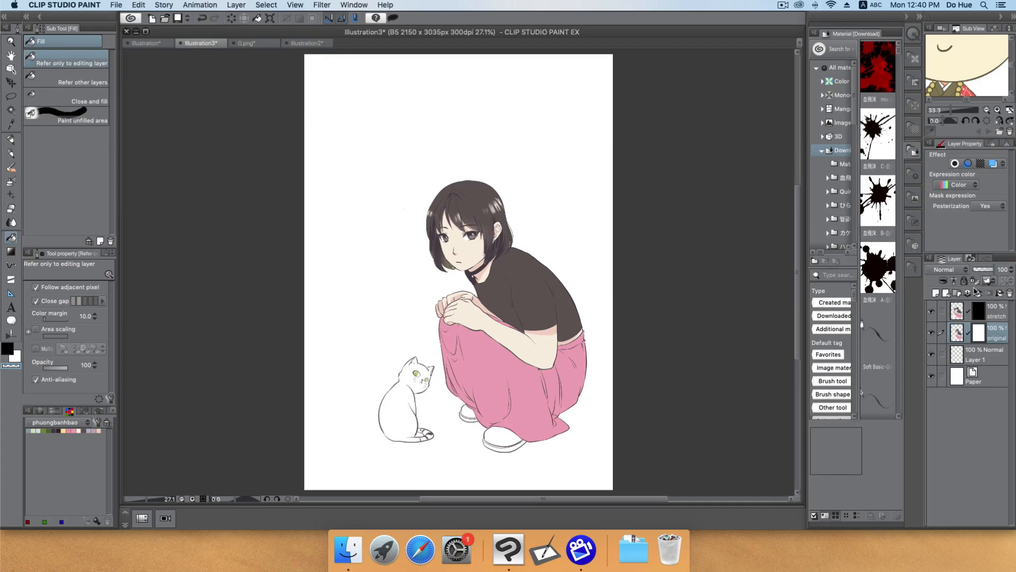
right_click(960, 307)
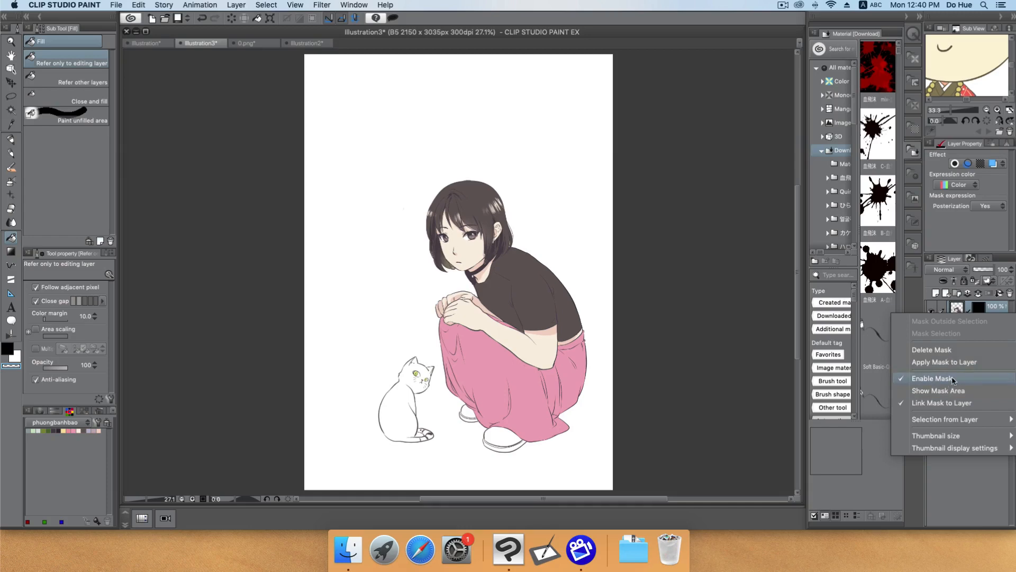
click(933, 378)
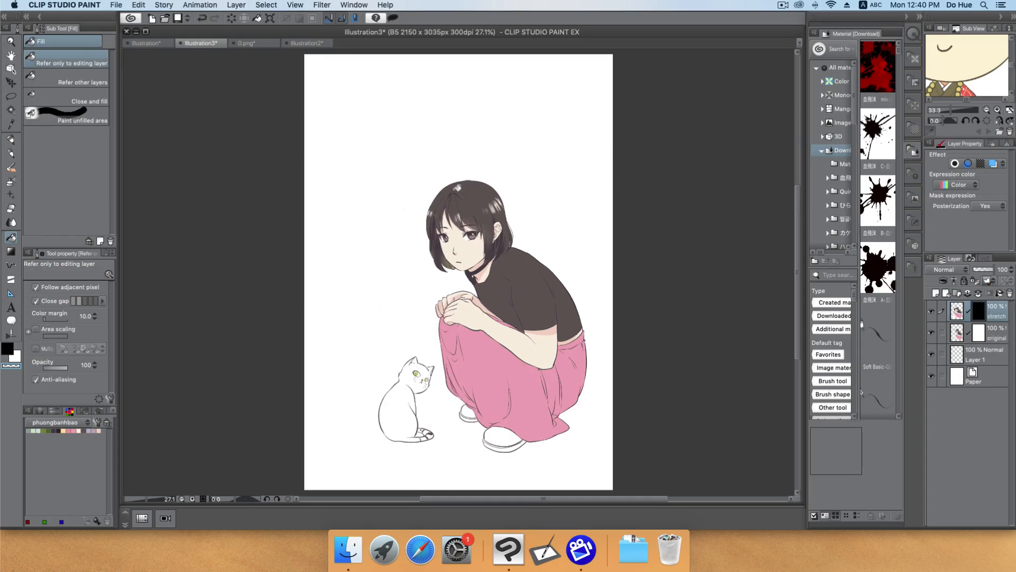
mouse_move(308, 89)
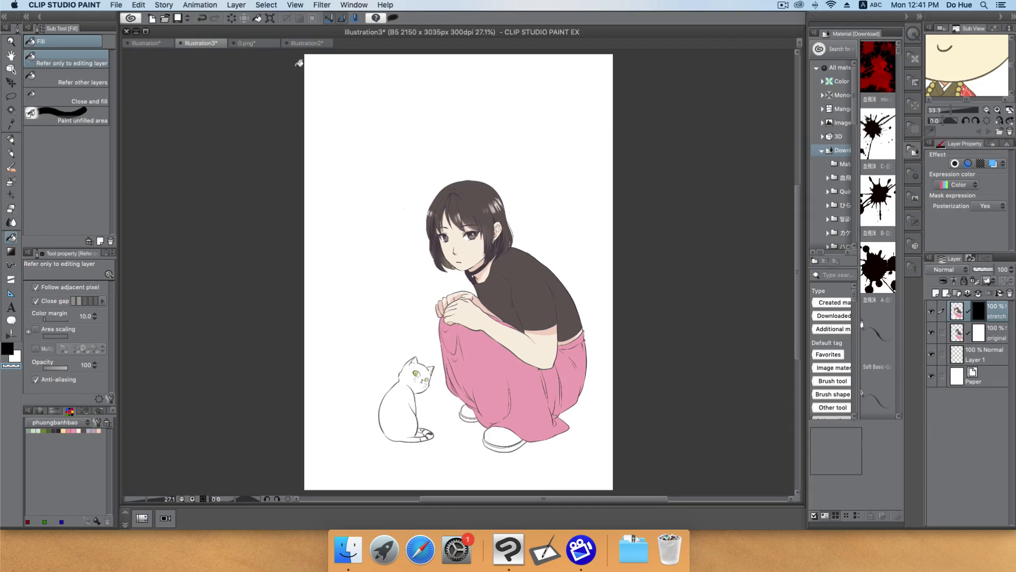
Switch to the black-triangle canvas and create a new Illustration2 canvas
click(305, 43)
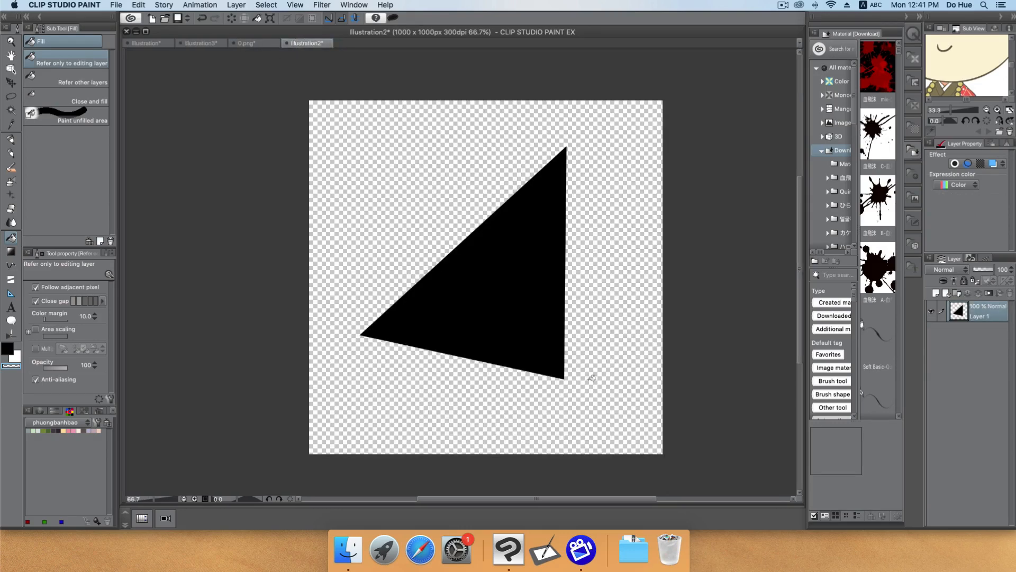
mouse_move(360, 343)
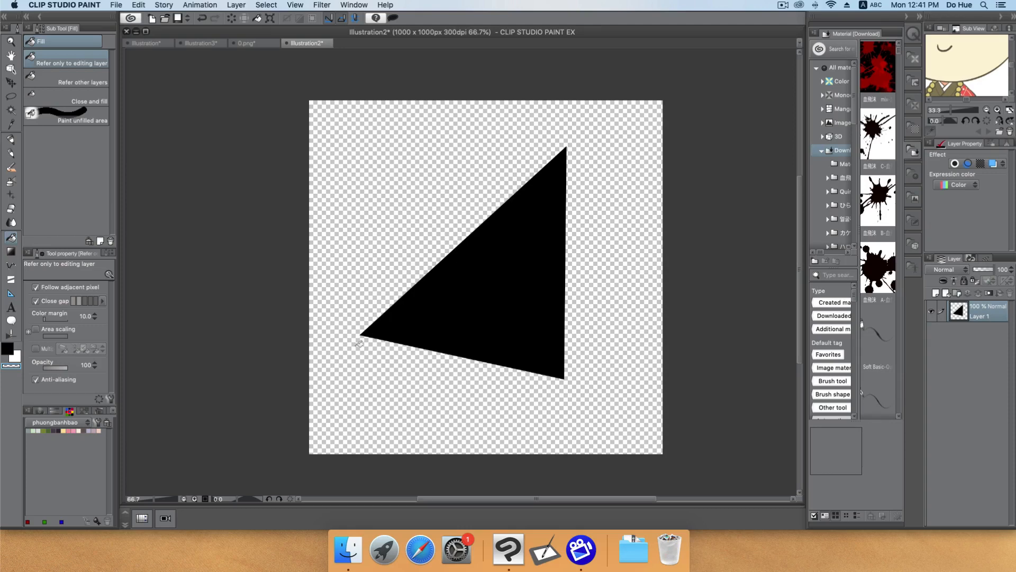
mouse_move(559, 138)
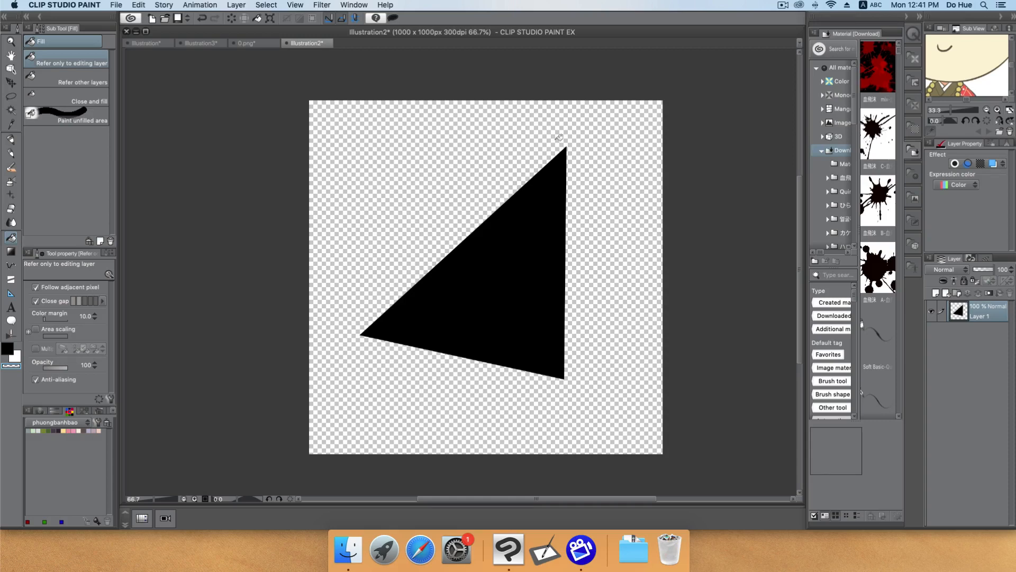
mouse_move(801, 280)
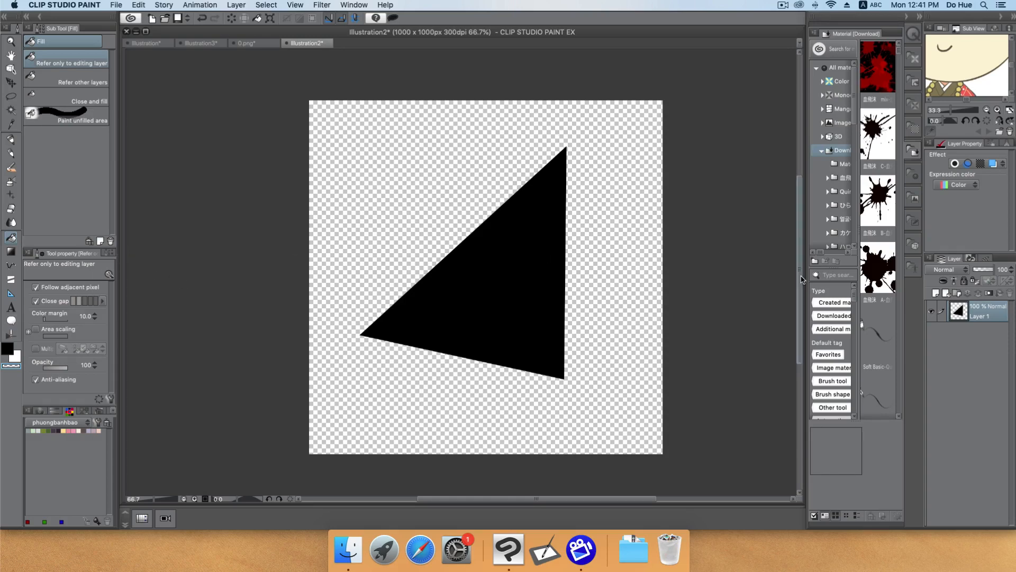
click(115, 4)
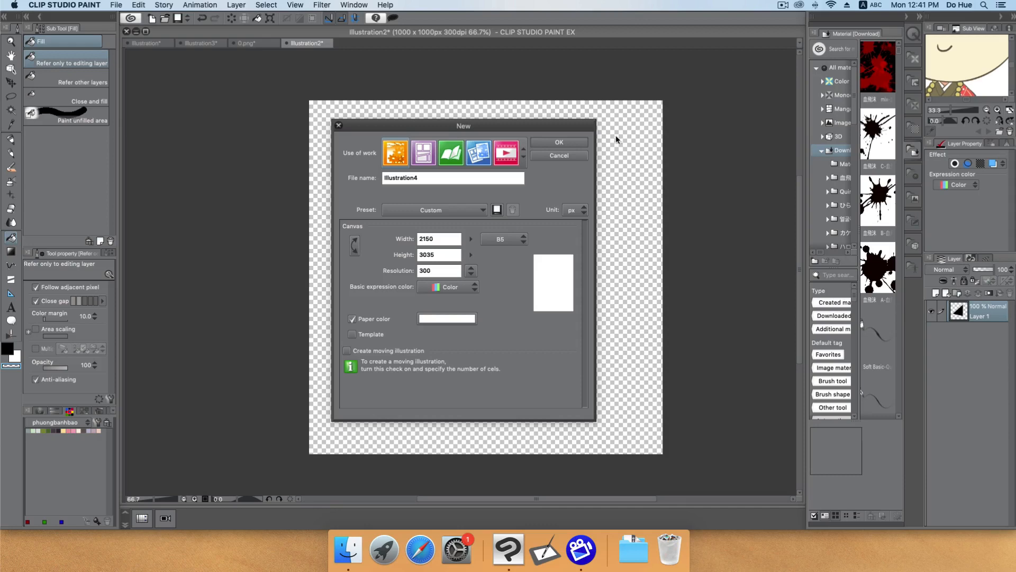
click(558, 154)
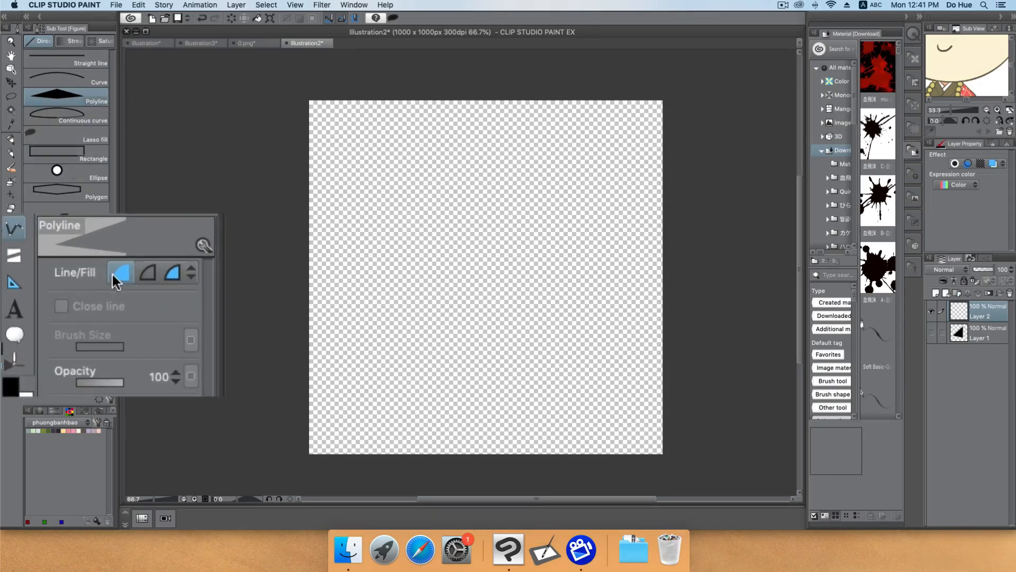
mouse_move(126, 282)
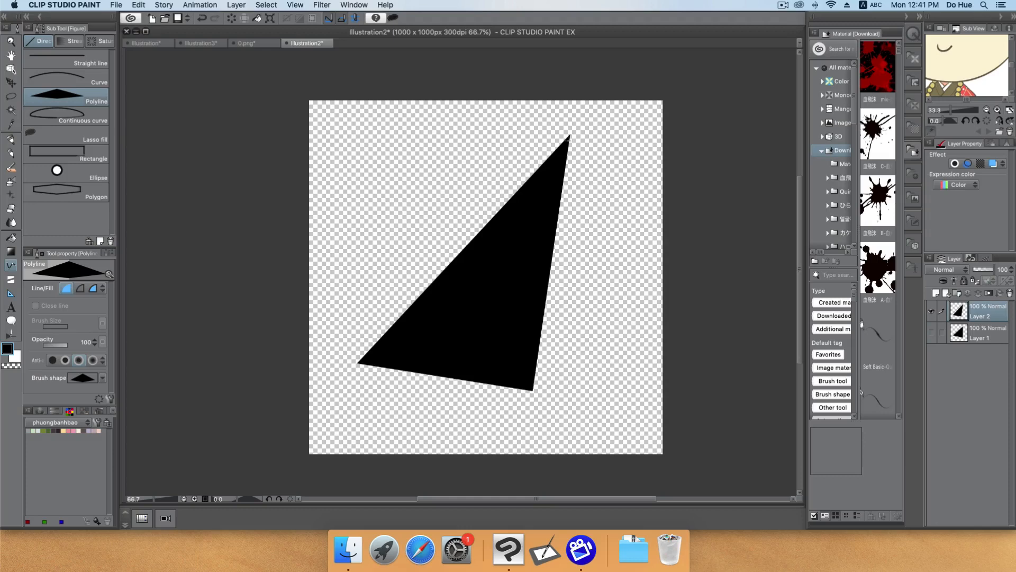
Register the black triangle as an image material named 'scatter', usable as a brush tip shape
click(138, 4)
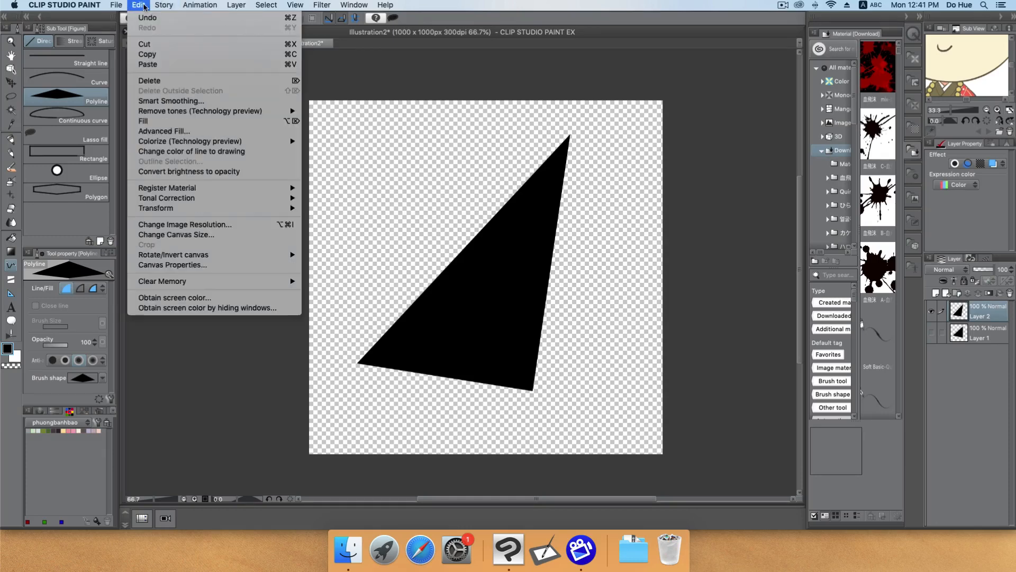
mouse_move(166, 188)
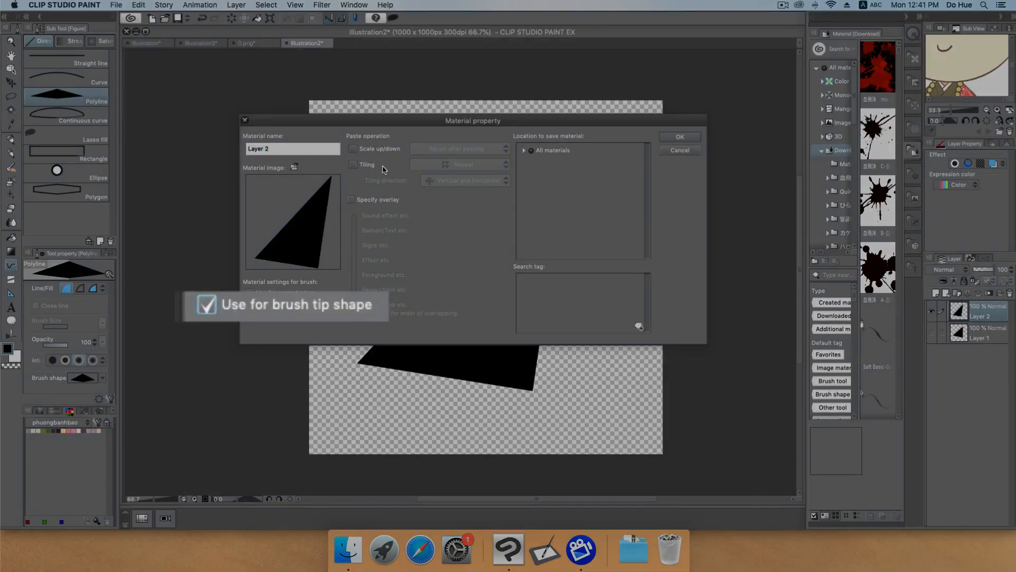
click(523, 149)
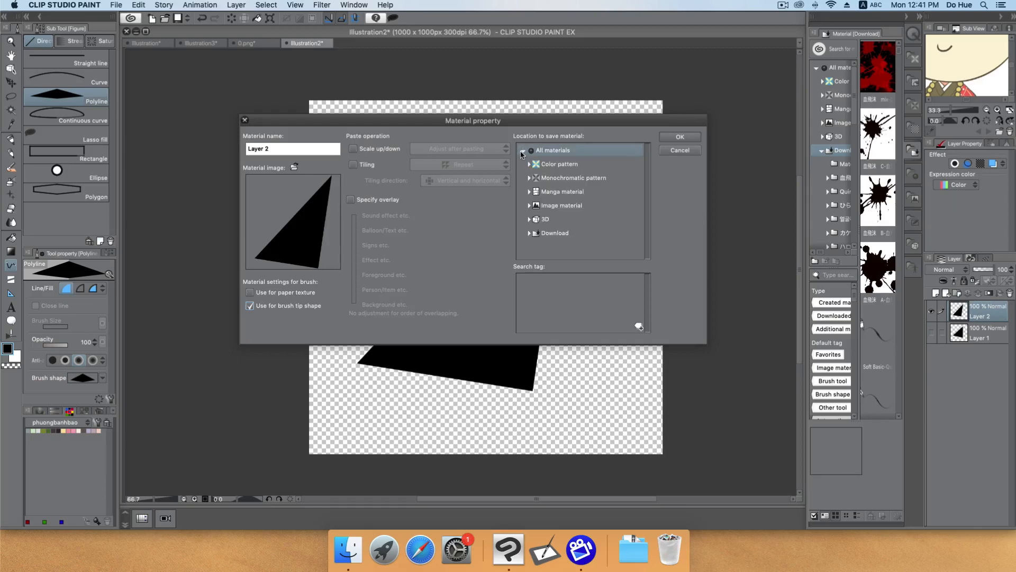
click(555, 232)
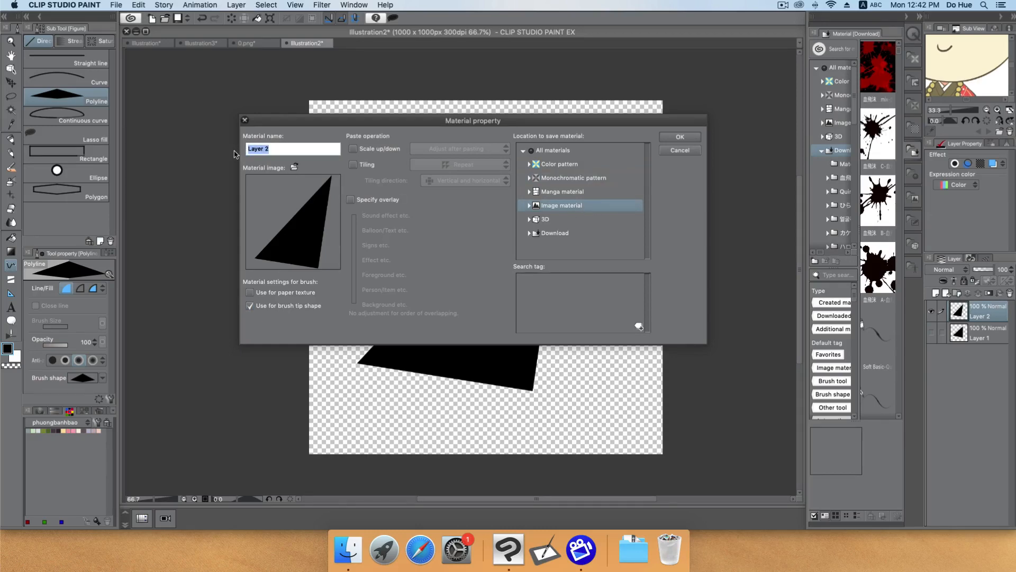
text(scatter)
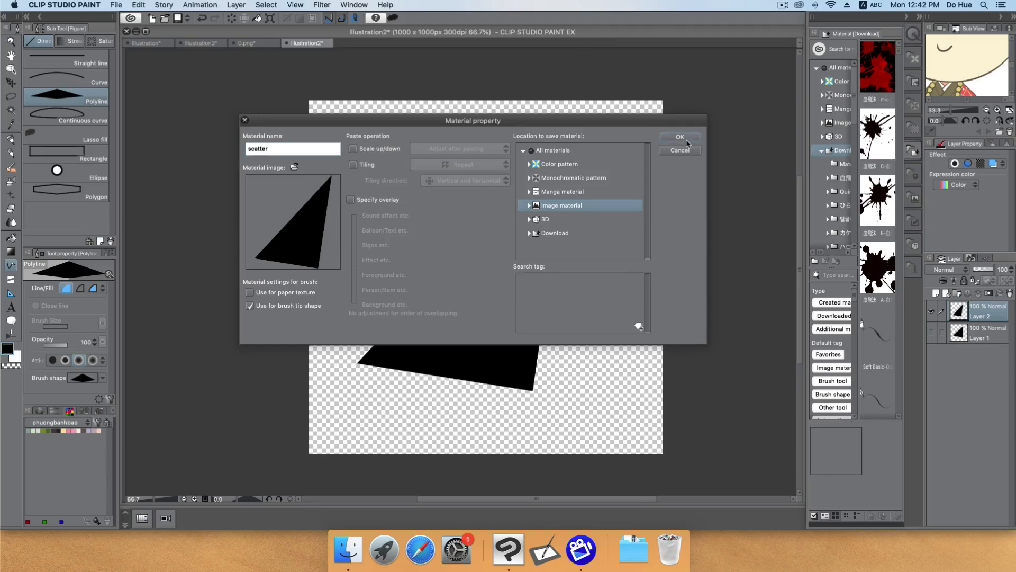
click(680, 136)
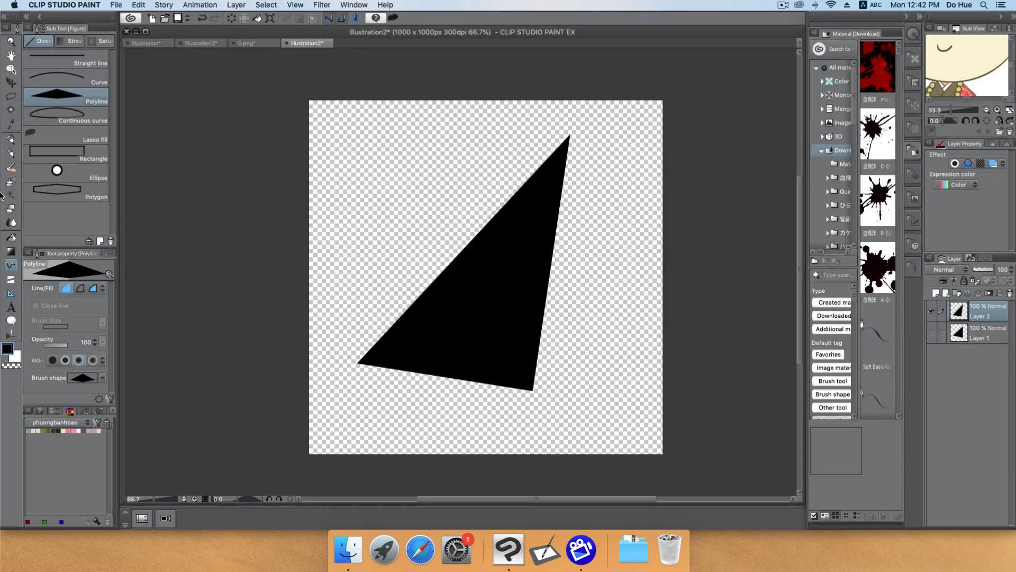
Select the scatter decoration brush, return to Illustration3, and create a copy named 'scatter 2'
click(12, 196)
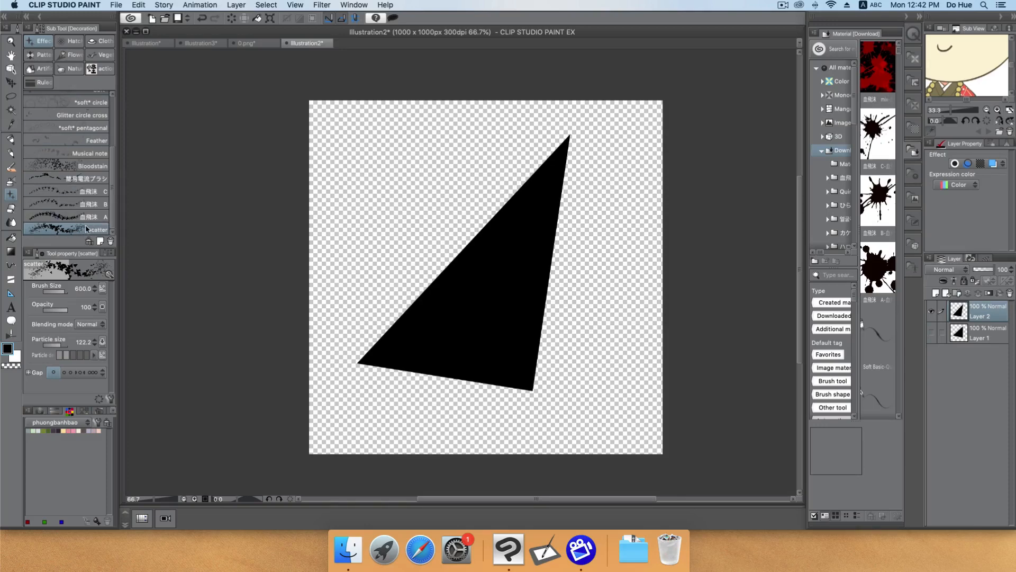
click(146, 43)
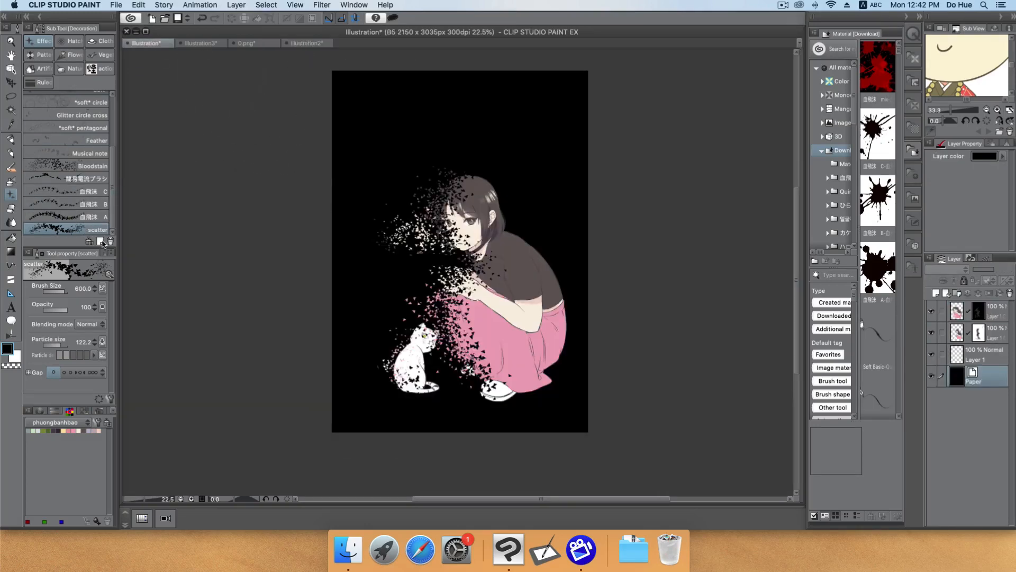
click(201, 42)
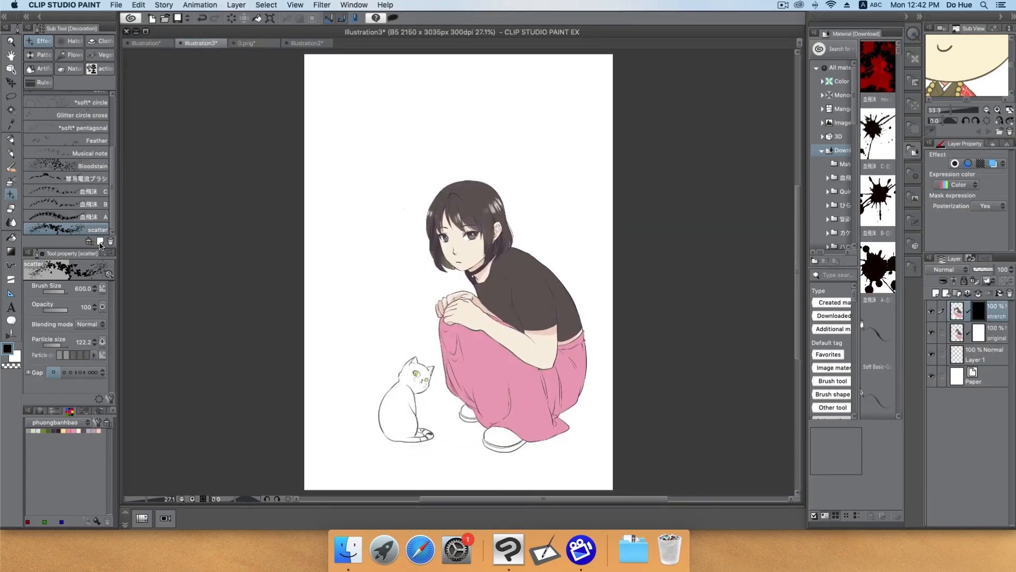
mouse_move(100, 241)
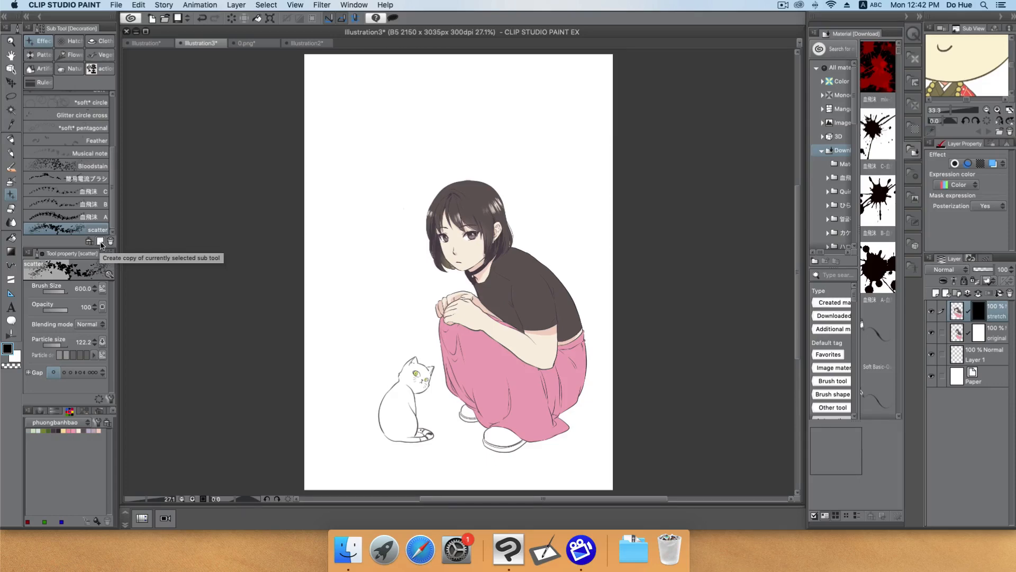
click(89, 241)
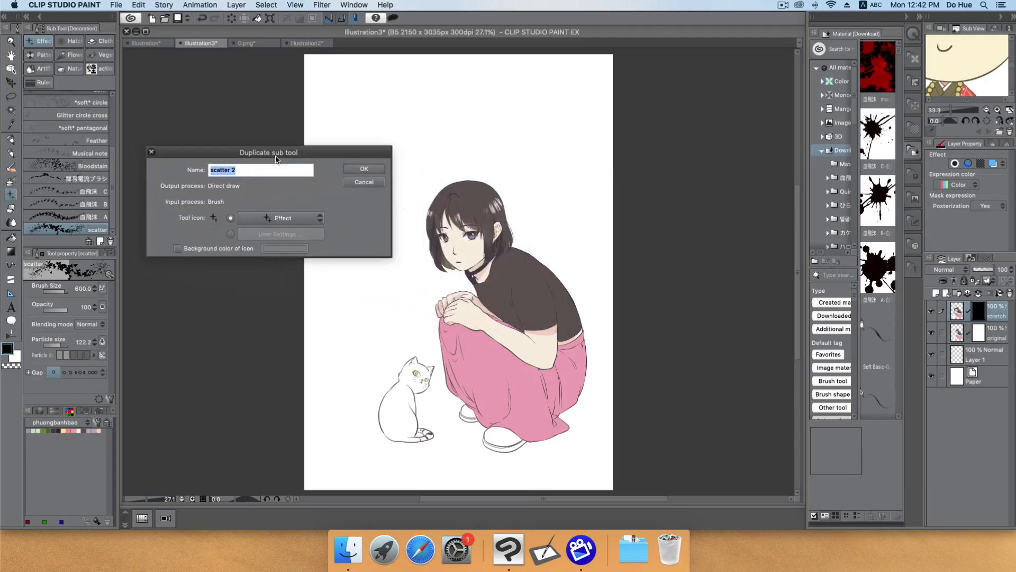
mouse_move(308, 158)
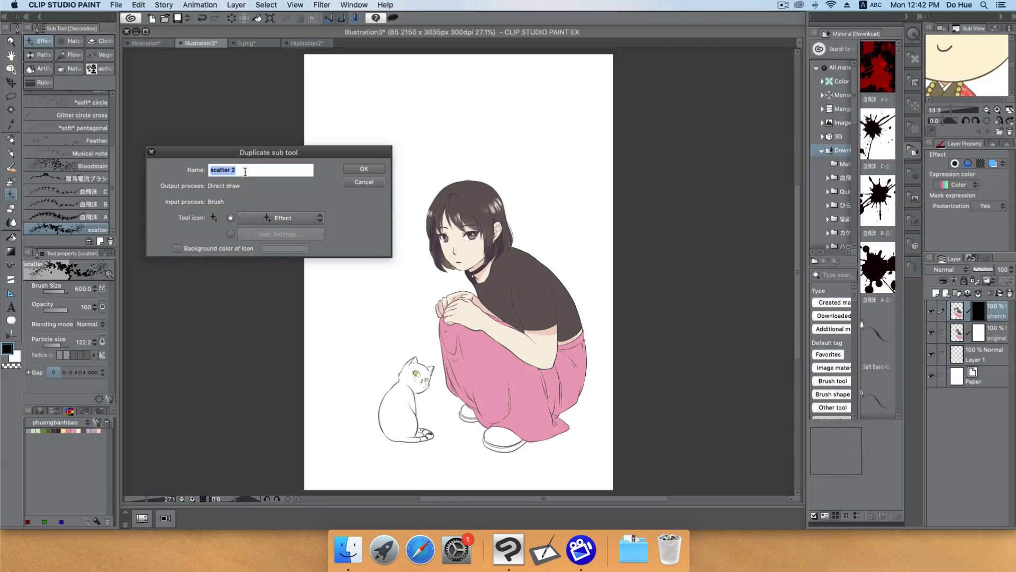
click(363, 169)
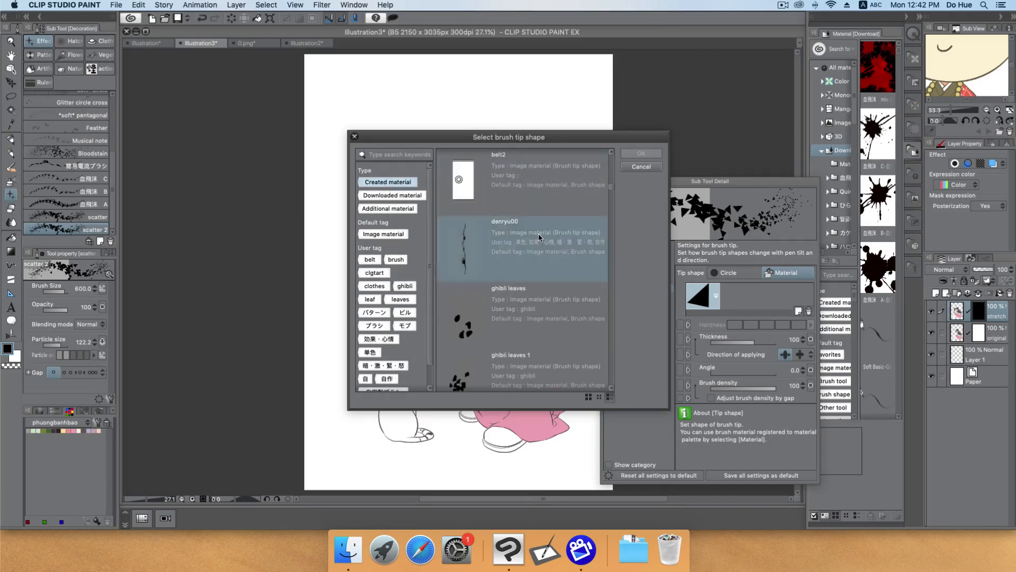
Give the scatter 2 brush the triangle scatter material as its tip and review its Spraying effect settings
scroll(down, 3)
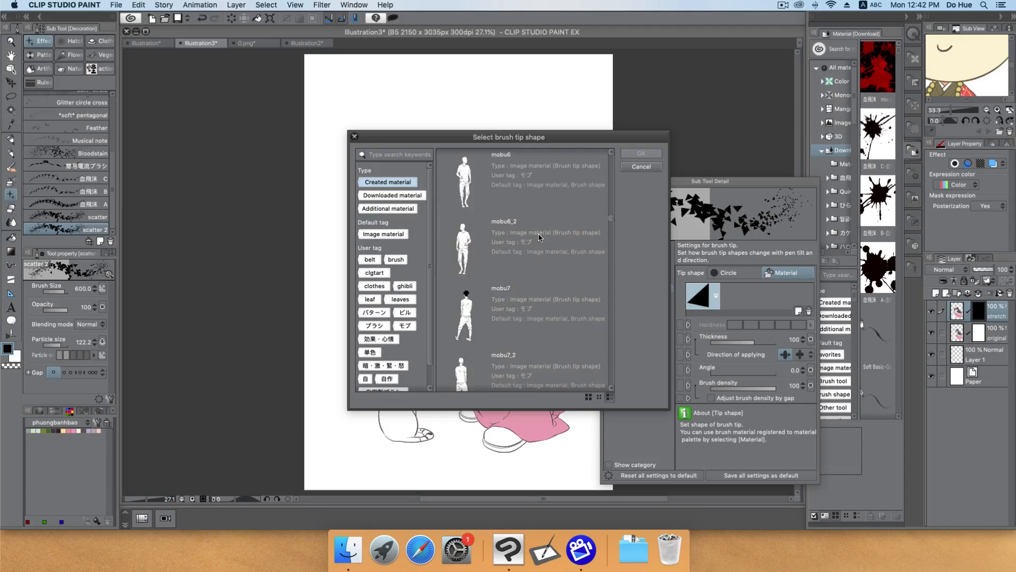
scroll(down, 3)
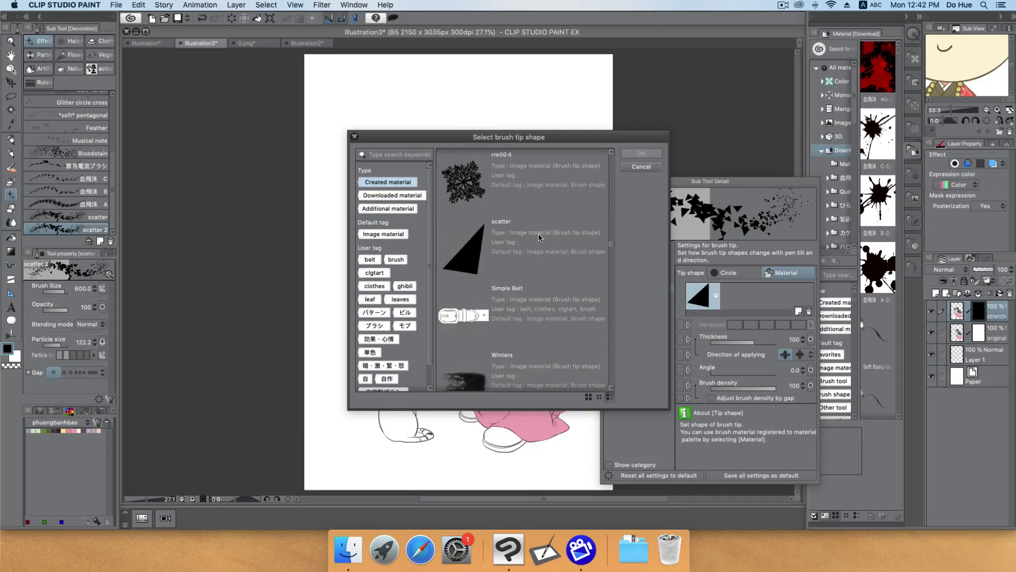
click(639, 167)
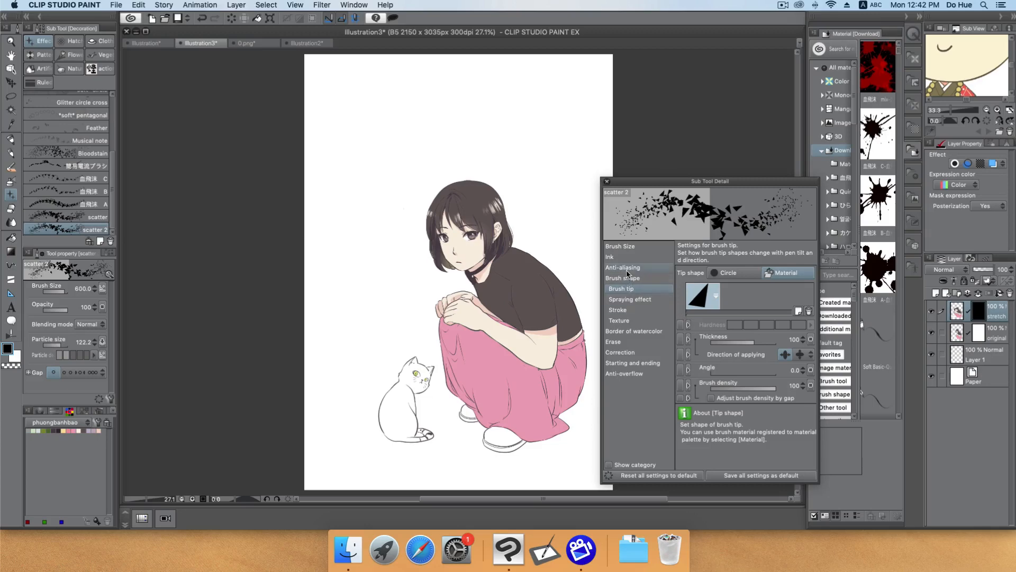
click(629, 299)
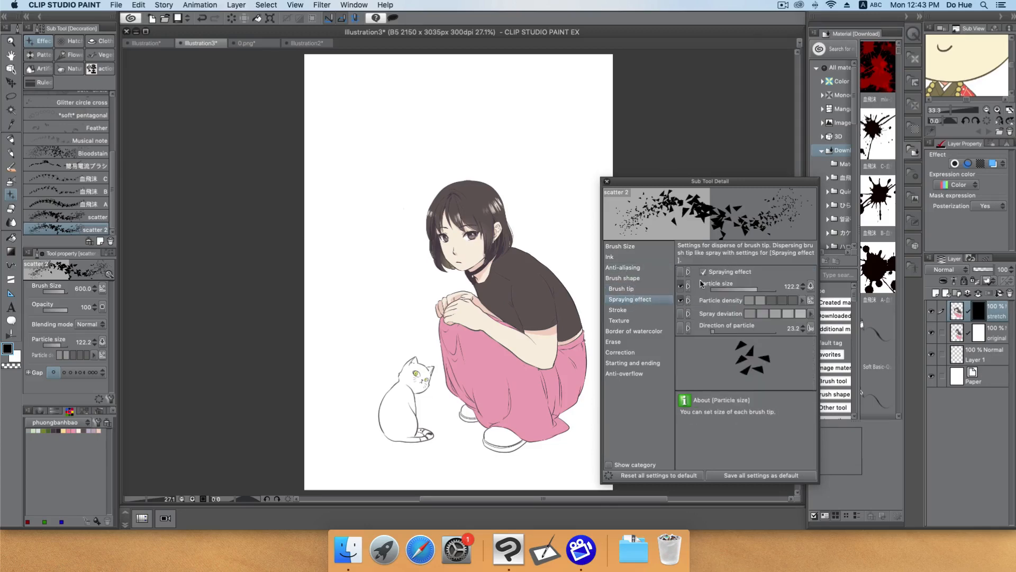
mouse_move(744, 316)
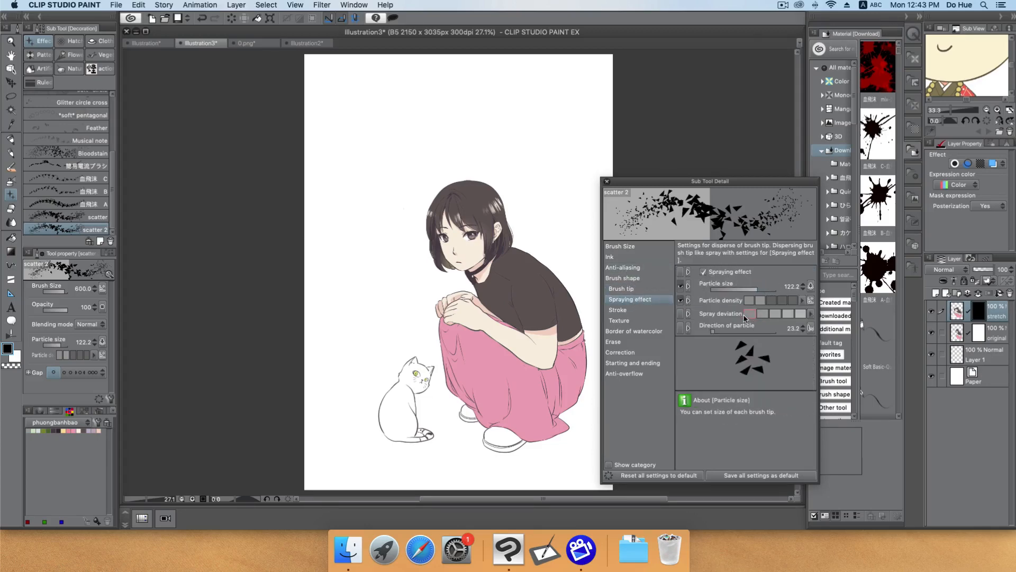
mouse_move(800, 311)
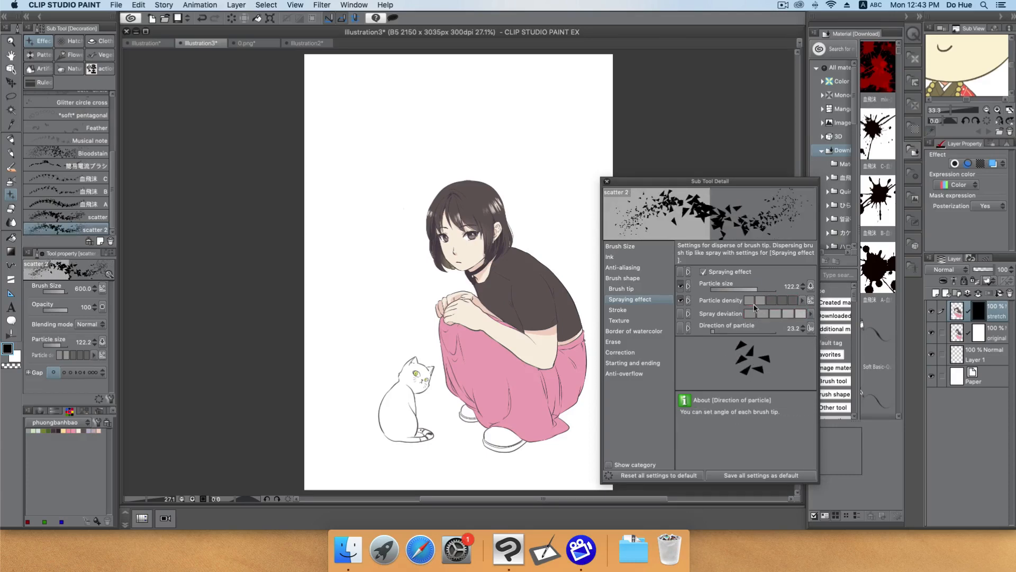
mouse_move(751, 300)
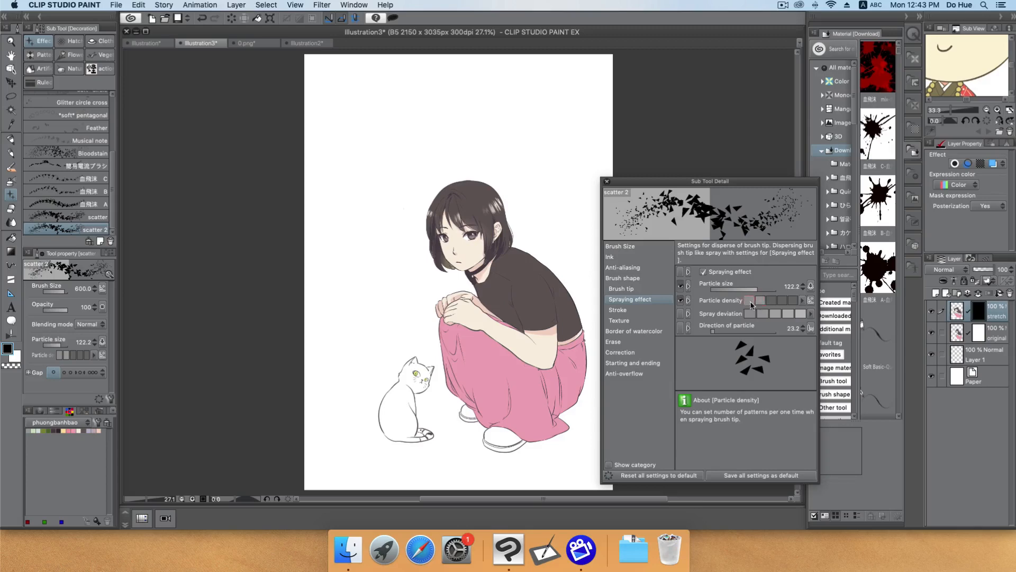
click(617, 309)
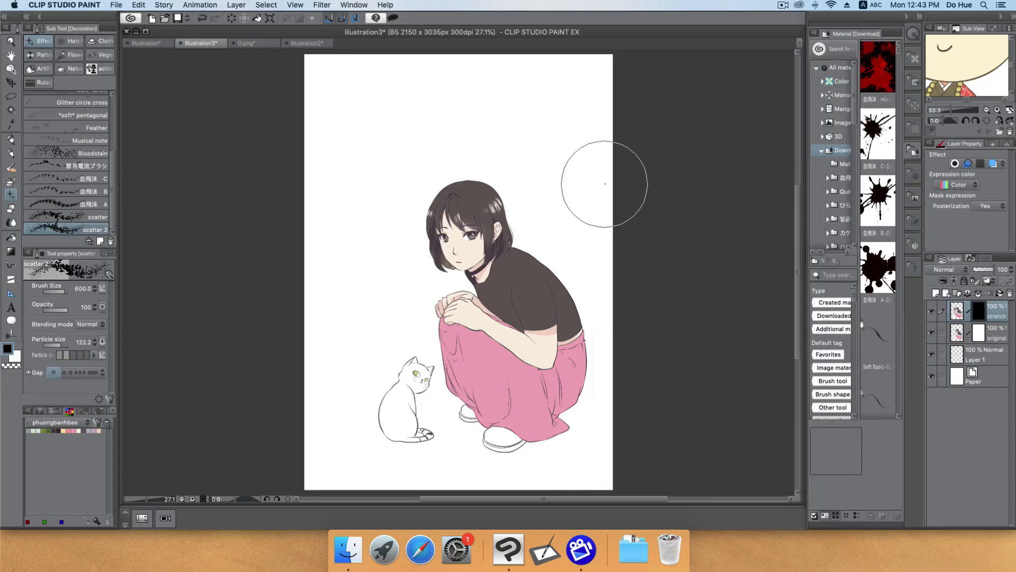
mouse_move(381, 232)
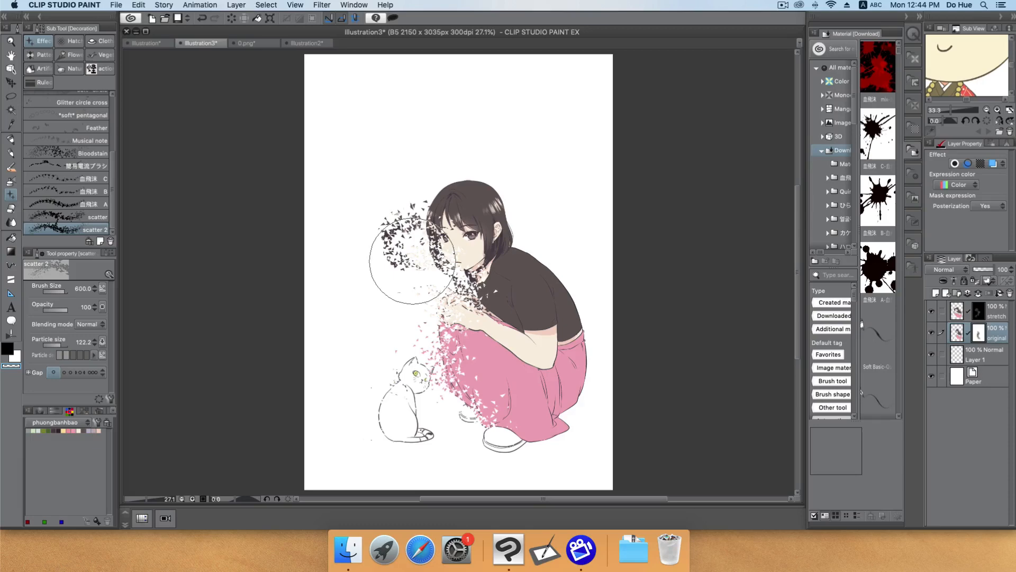
Select the Paper background layer after scattering triangle fragments off the girl's left side
click(972, 379)
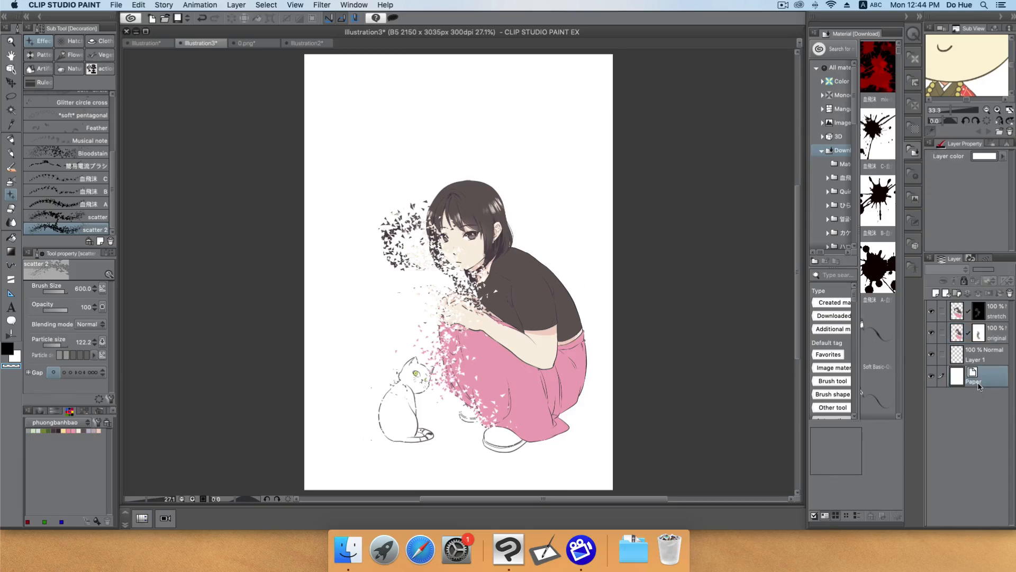